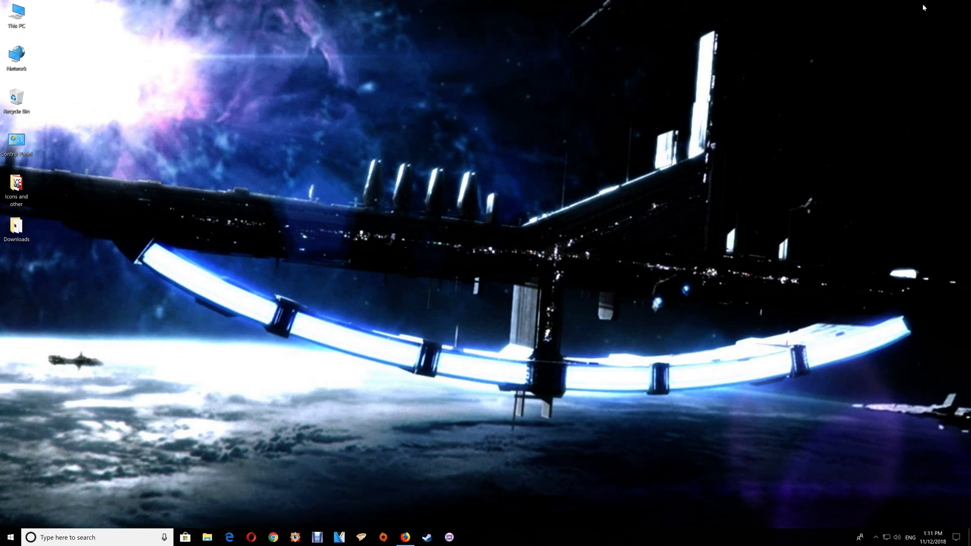
pyautogui.moveTo(799, 283)
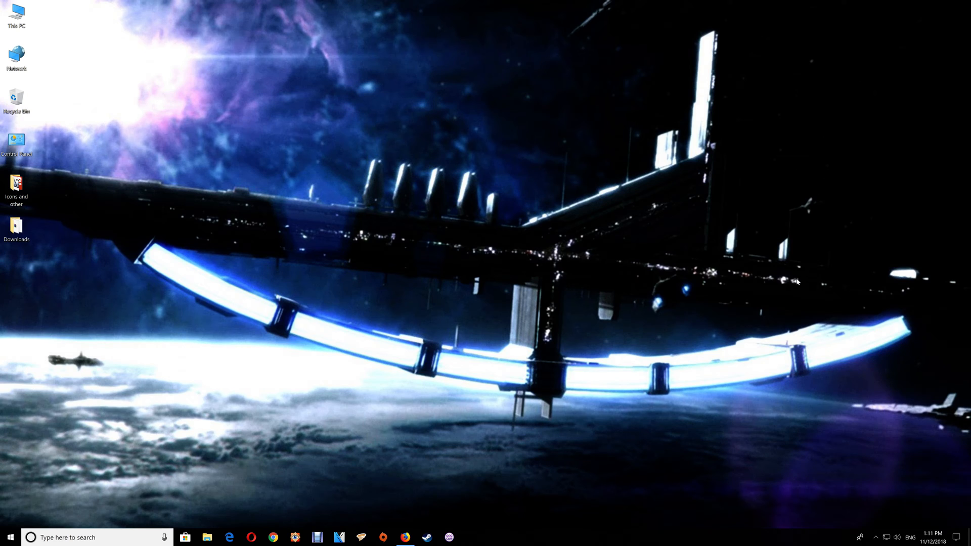
# Bring up the browser showing the Mass Effect 2 ENB and SweetFX Nexus Mods page
pyautogui.click(402, 536)
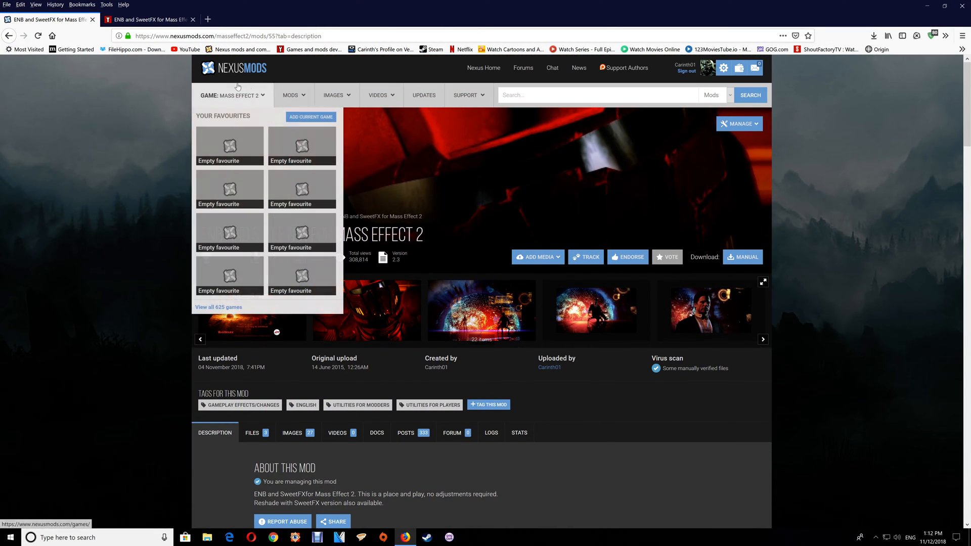
pyautogui.click(149, 20)
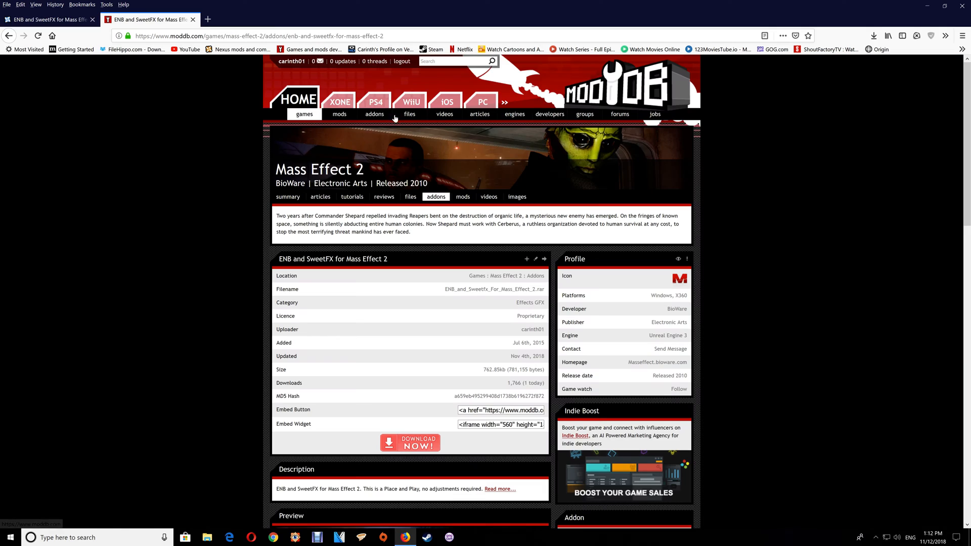
pyautogui.moveTo(356, 275)
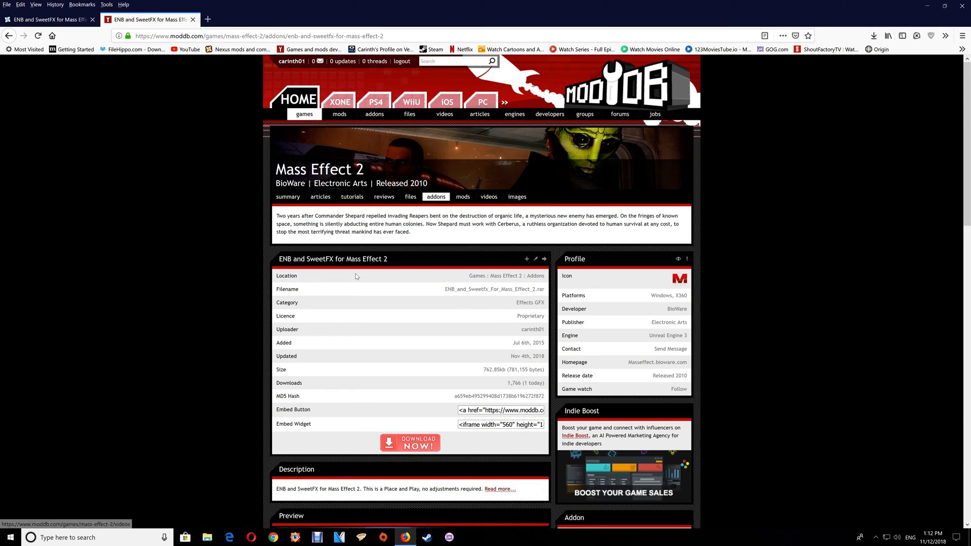
pyautogui.moveTo(422, 447)
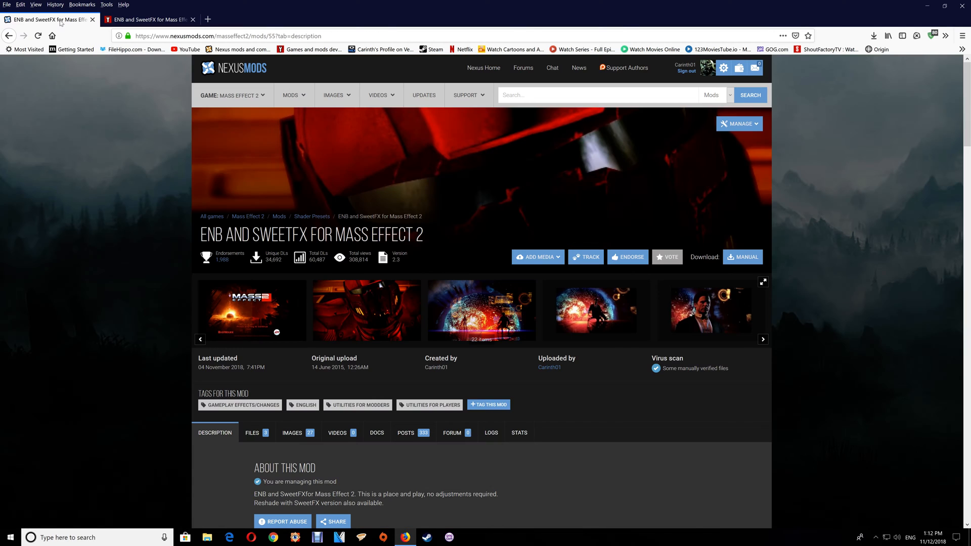
pyautogui.moveTo(255, 418)
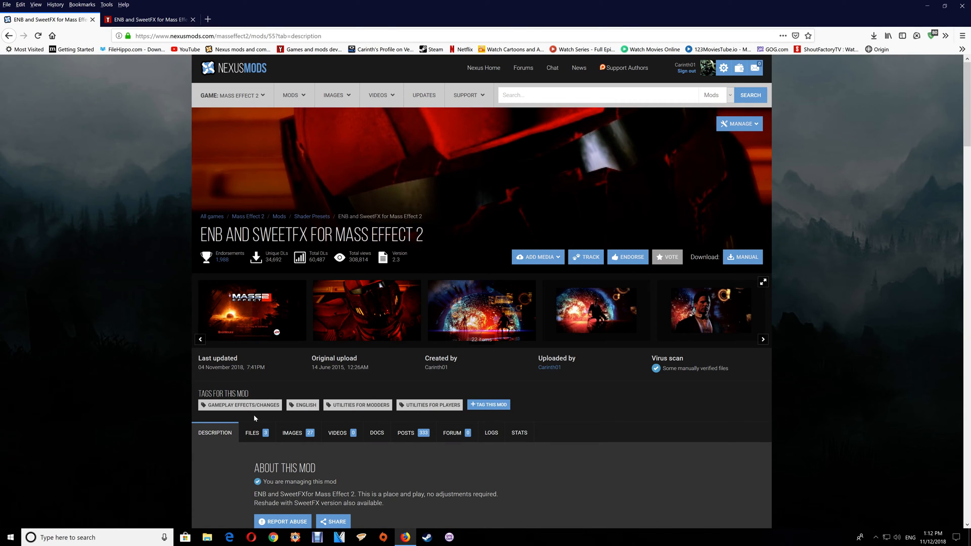
# Download the ENB with SweetFX archive from the mod's Files list and open it in WinRAR
pyautogui.click(253, 433)
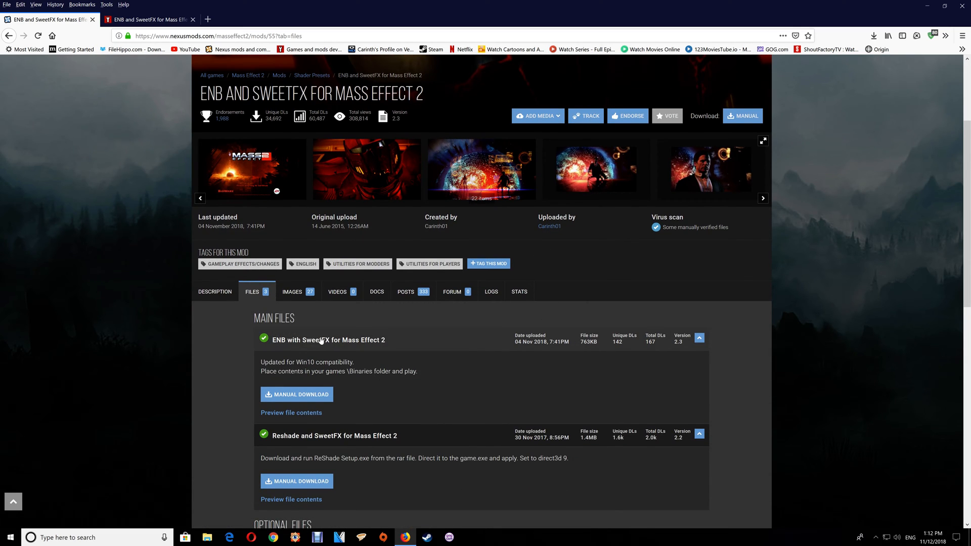
pyautogui.moveTo(392, 396)
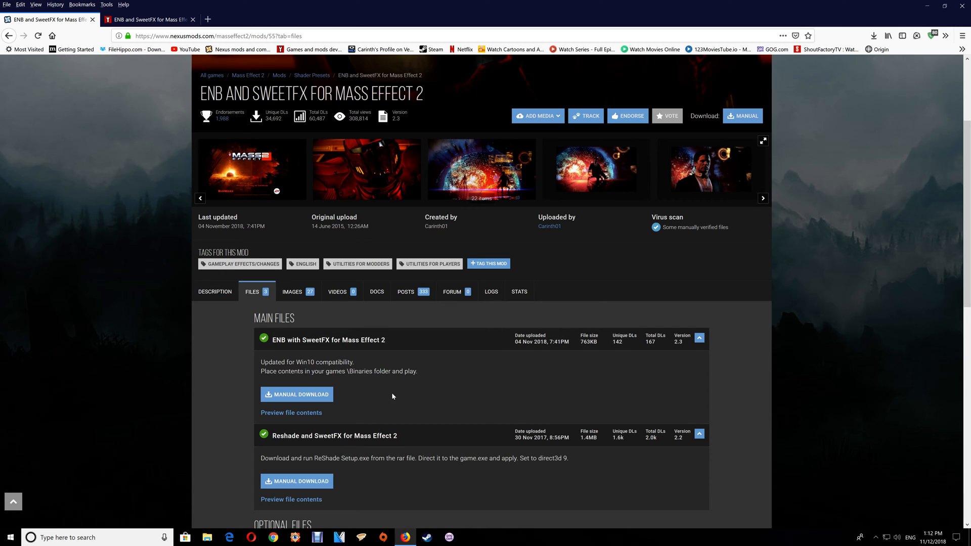
pyautogui.moveTo(858, 31)
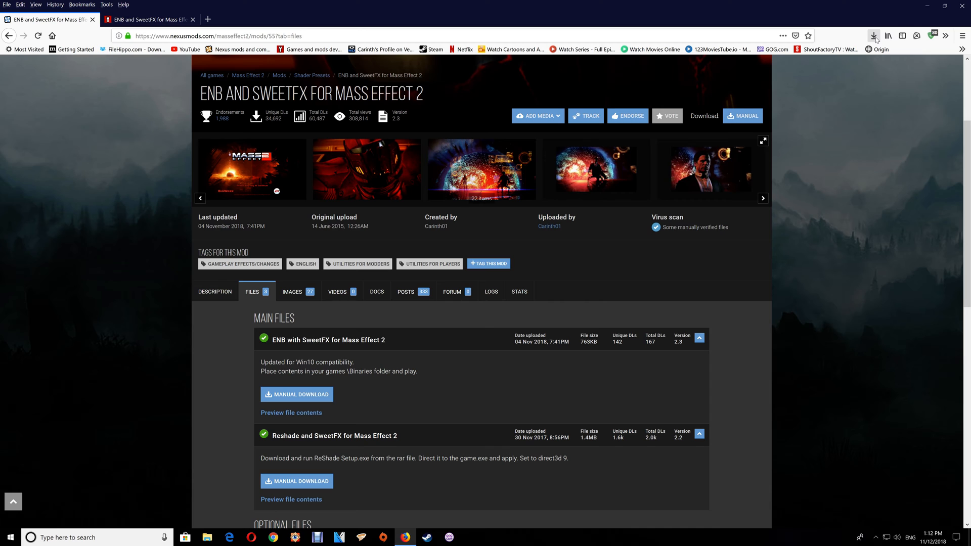
pyautogui.click(873, 35)
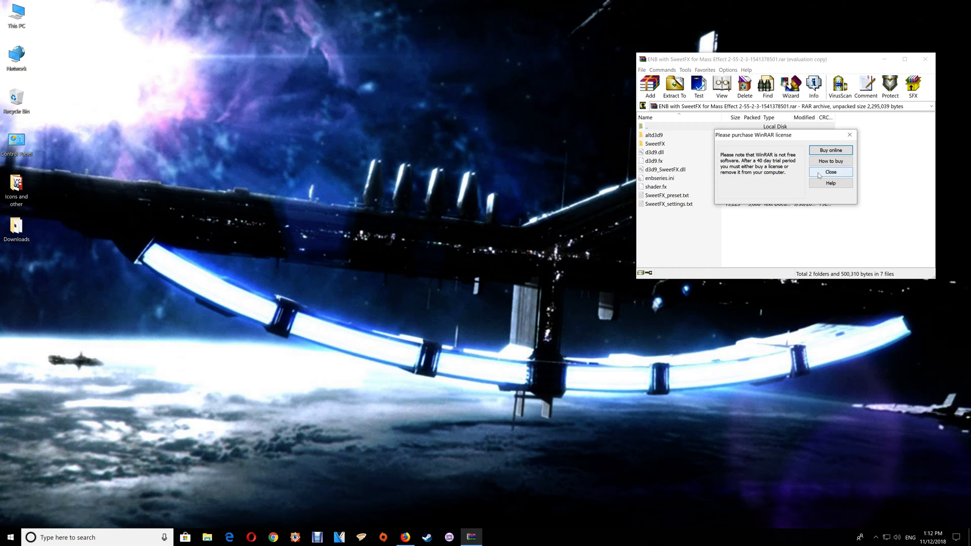
# Dismiss WinRAR's license reminder so the archive's d3d9 and SweetFX files show
pyautogui.click(830, 172)
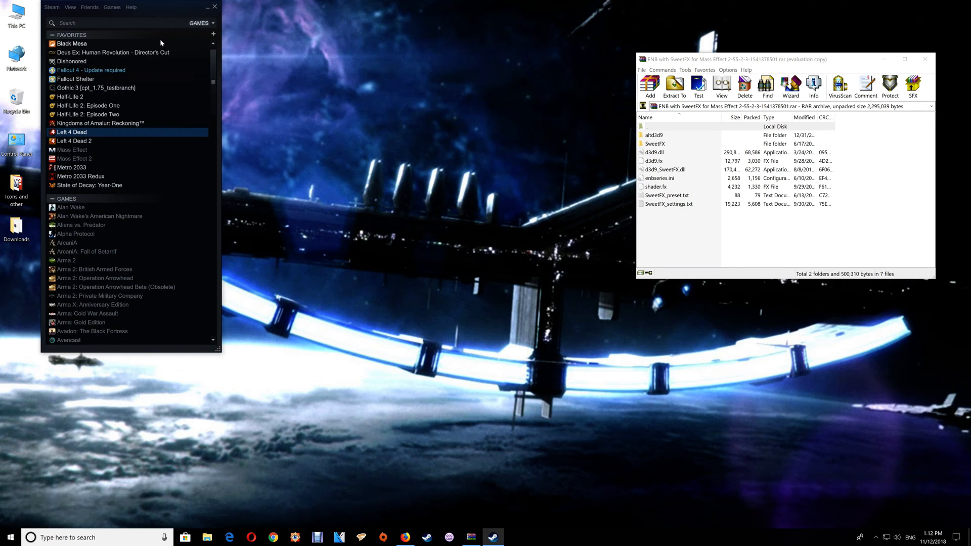
pyautogui.moveTo(79, 158)
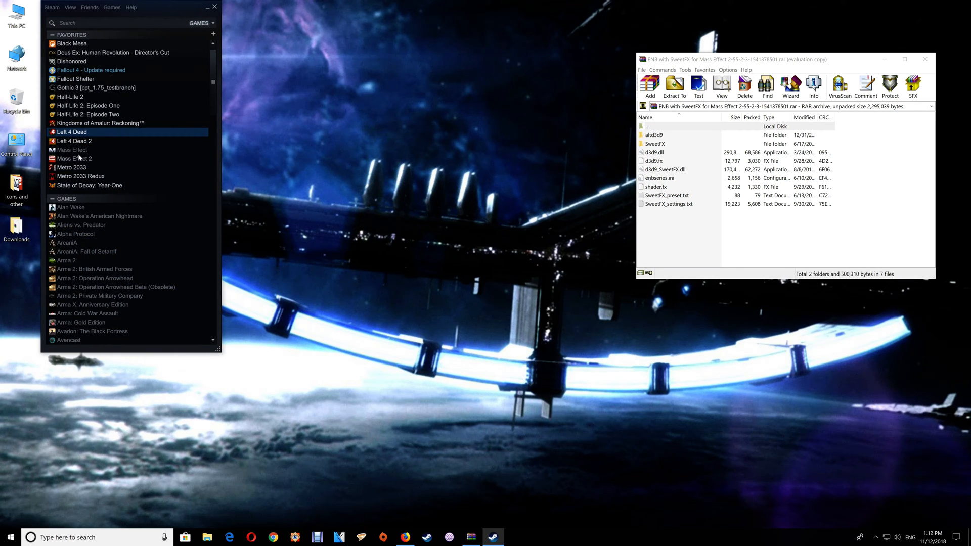
# View Mass Effect 2's Local Files page in its Steam properties
pyautogui.click(73, 150)
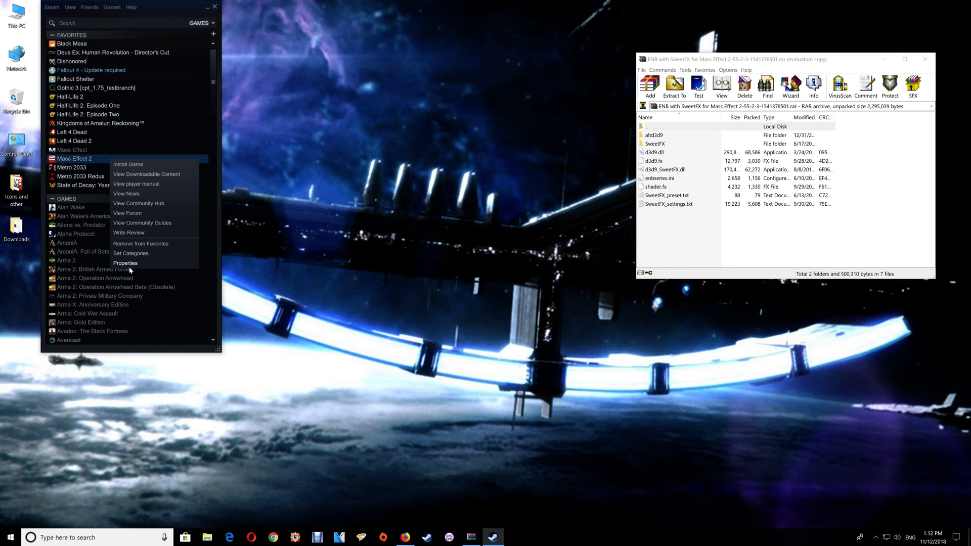
pyautogui.click(125, 262)
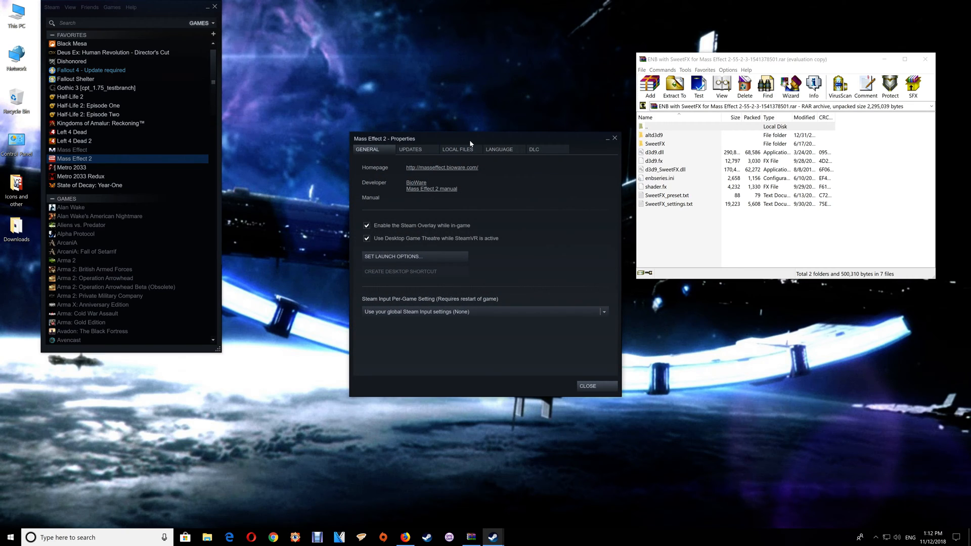
pyautogui.click(457, 150)
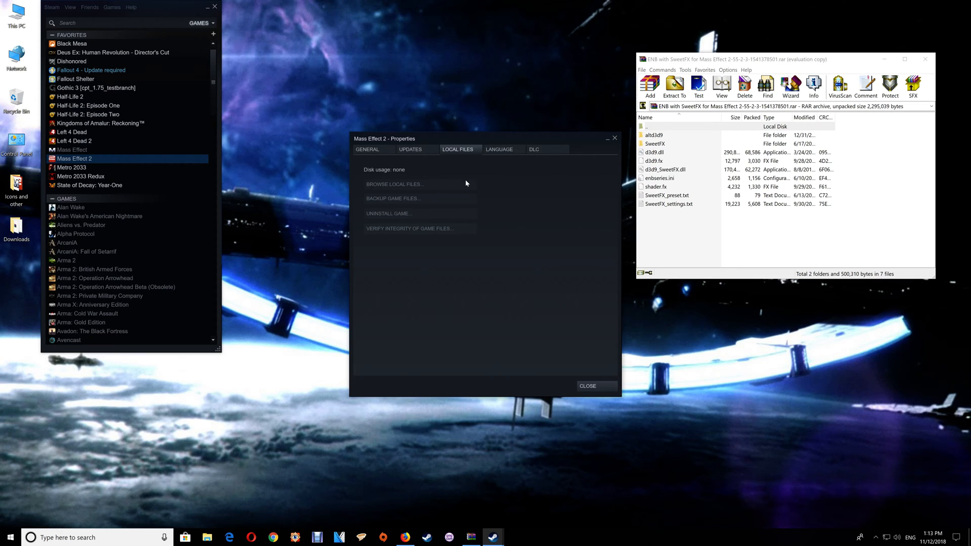
pyautogui.moveTo(568, 316)
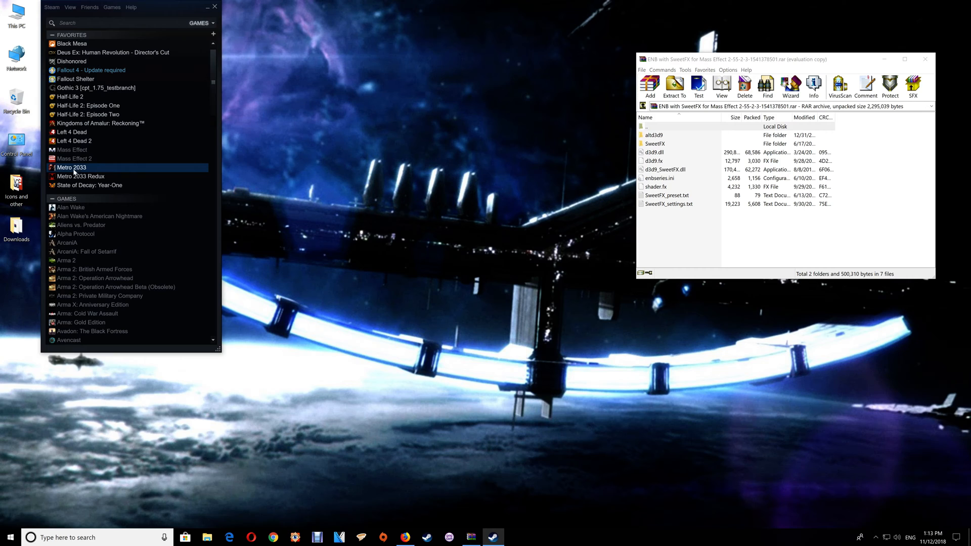
# View Metro 2033's Local Files page, showing 7546 MB used on drive C
pyautogui.rightClick(72, 168)
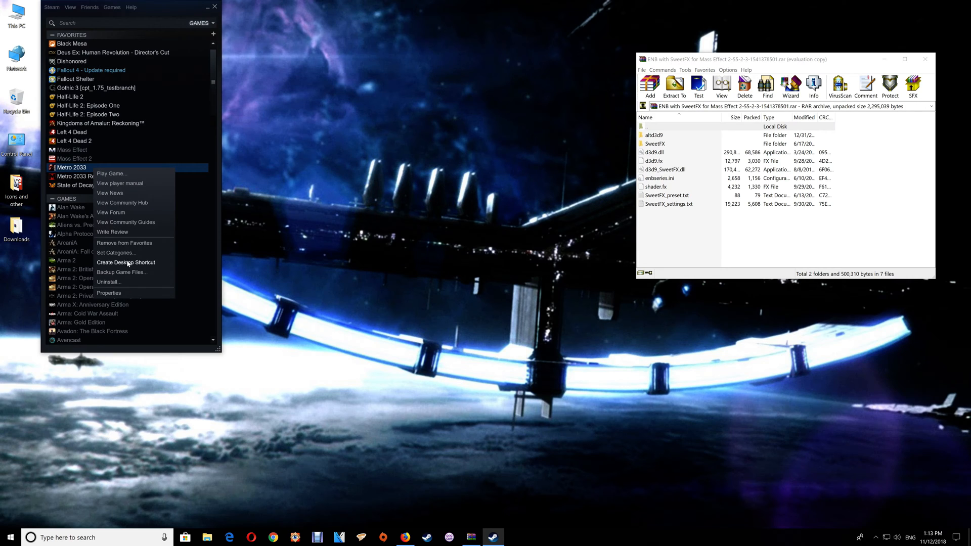
pyautogui.click(109, 293)
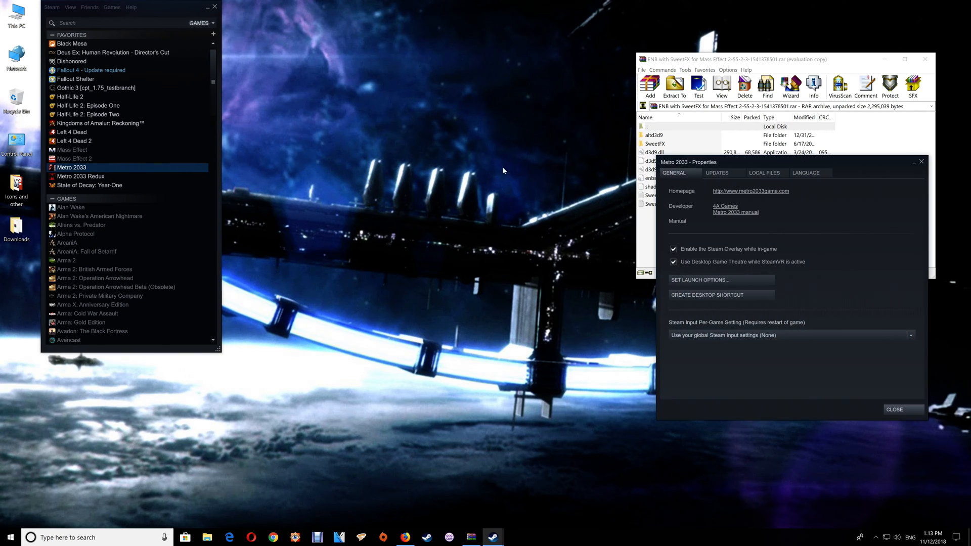
pyautogui.click(764, 171)
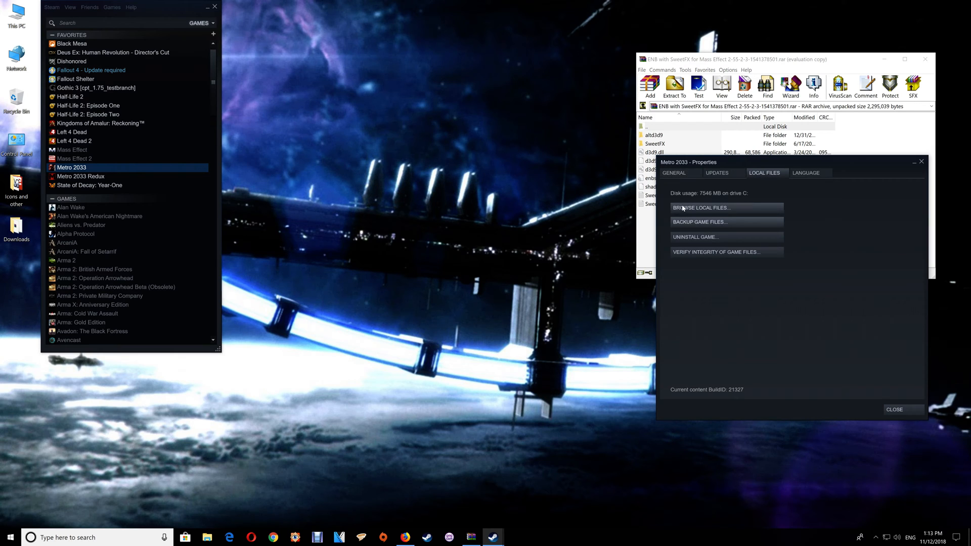
# Browse Metro 2033's install folder, then close it and the Steam properties window
pyautogui.click(702, 208)
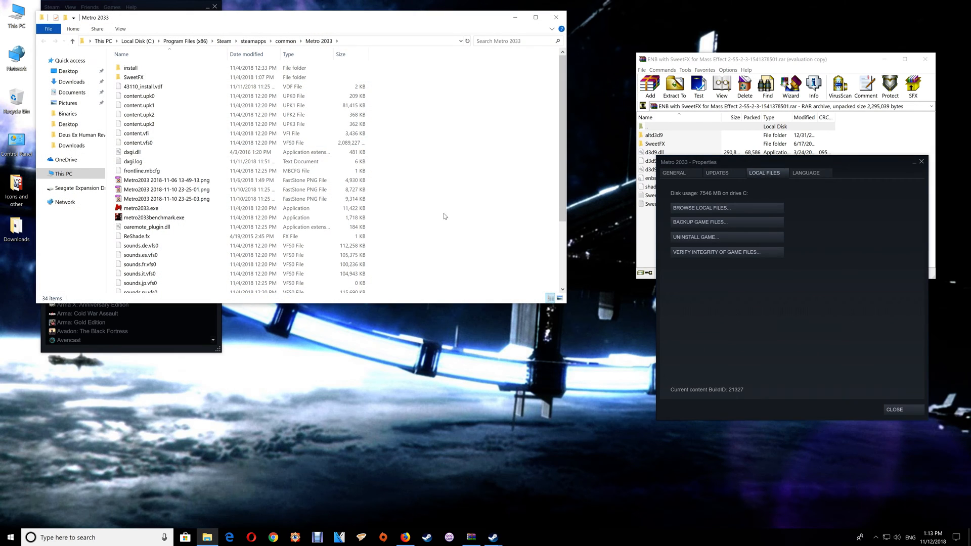
pyautogui.moveTo(555, 16)
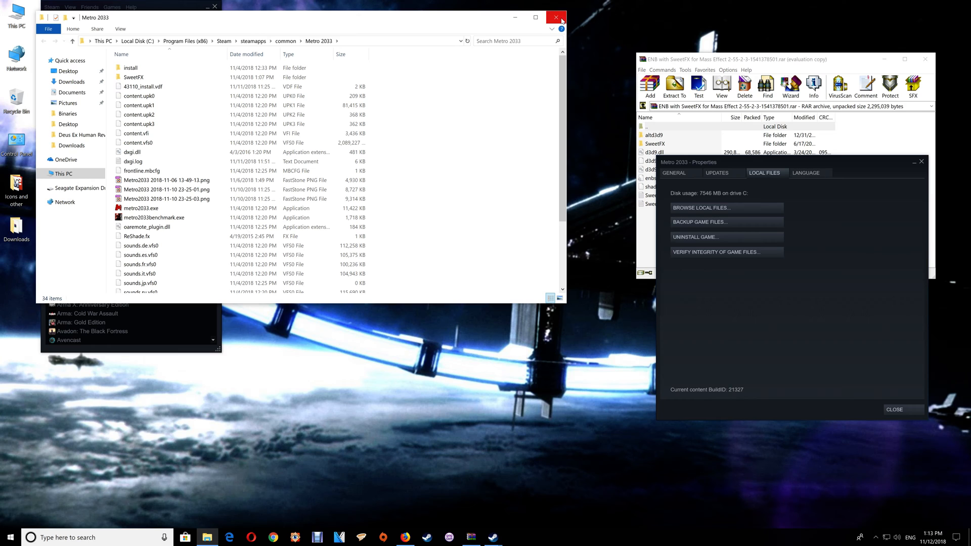
pyautogui.click(554, 16)
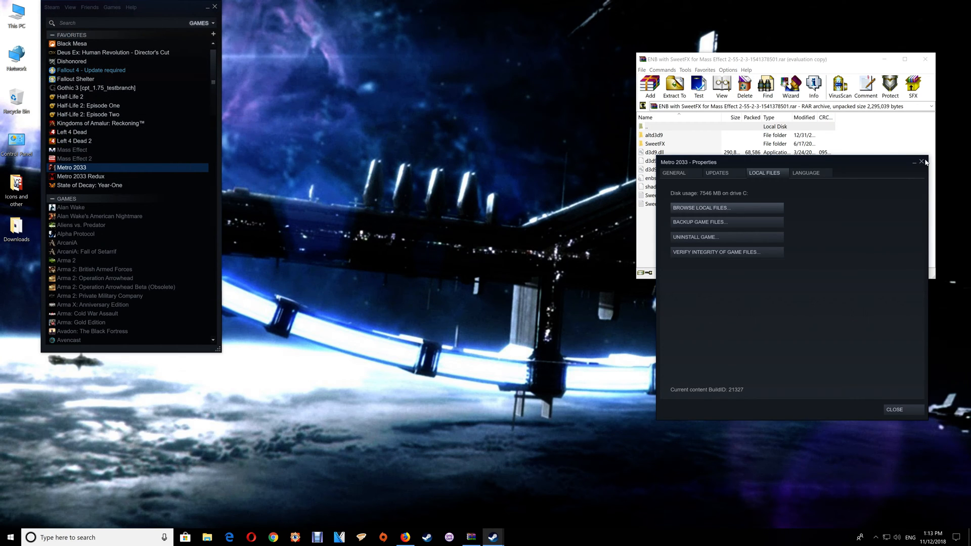
pyautogui.click(920, 160)
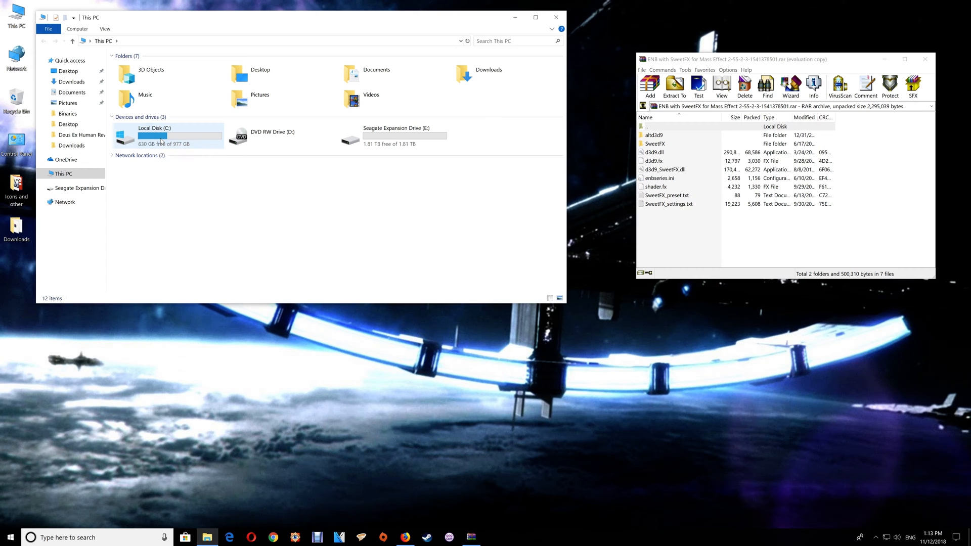
# Browse C: > Program Files (x86) > Steam > steamapps > common, then close the window
pyautogui.doubleClick(162, 137)
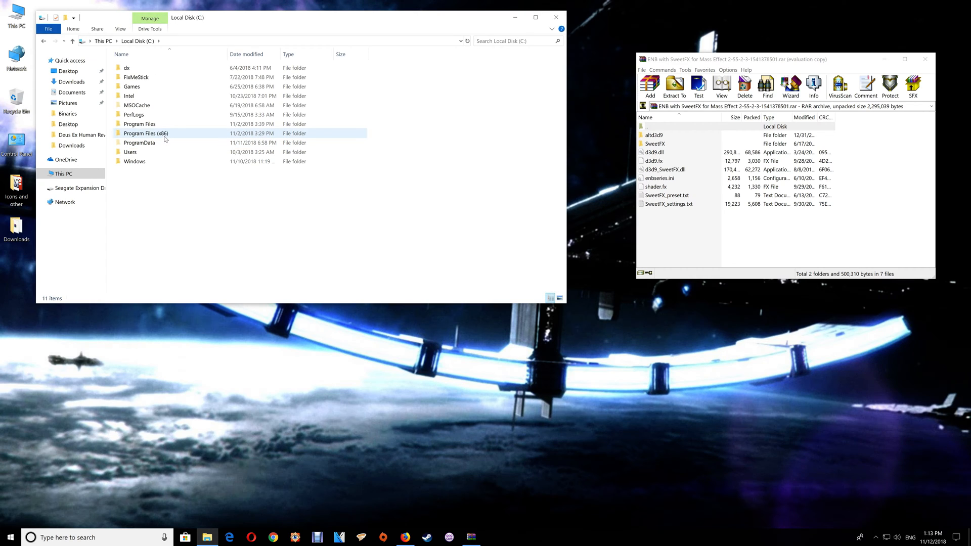
pyautogui.doubleClick(146, 133)
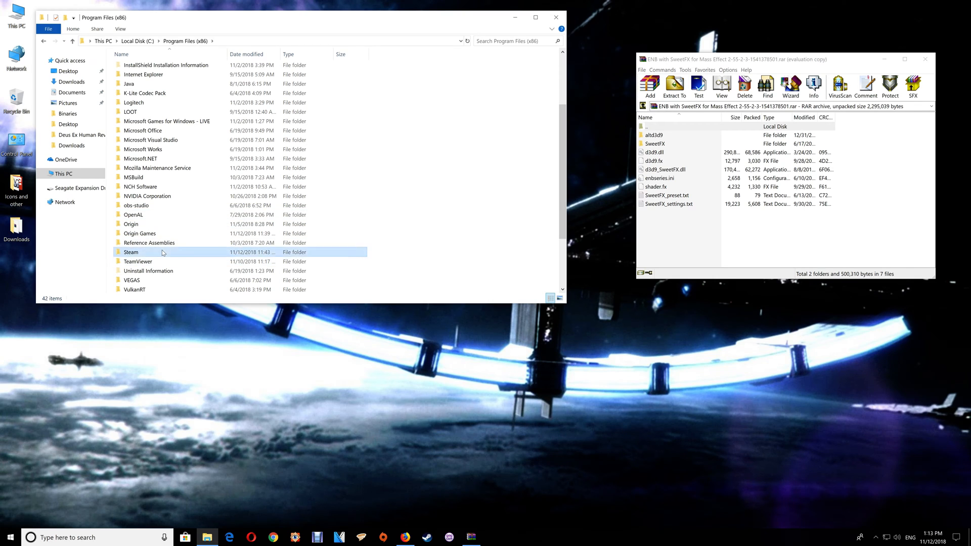
pyautogui.doubleClick(131, 252)
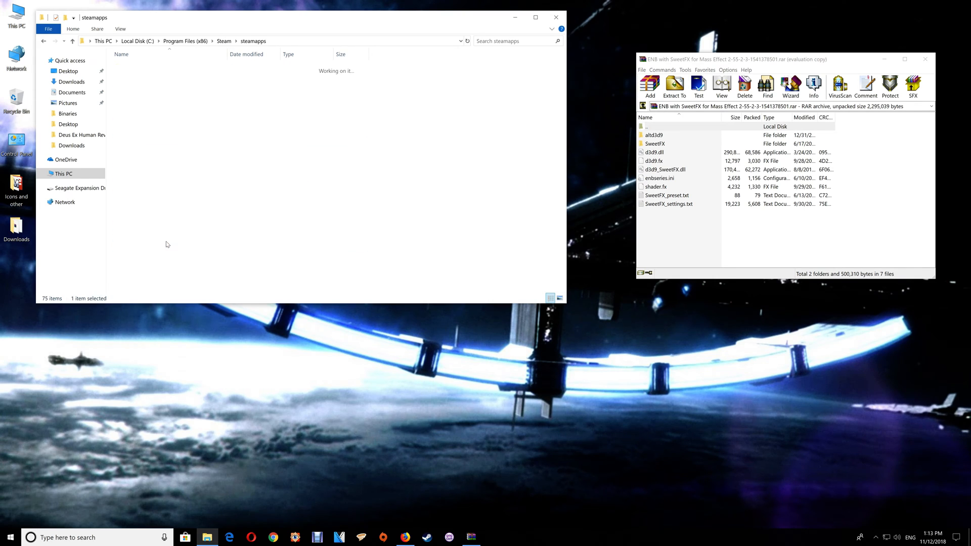
pyautogui.doubleClick(135, 68)
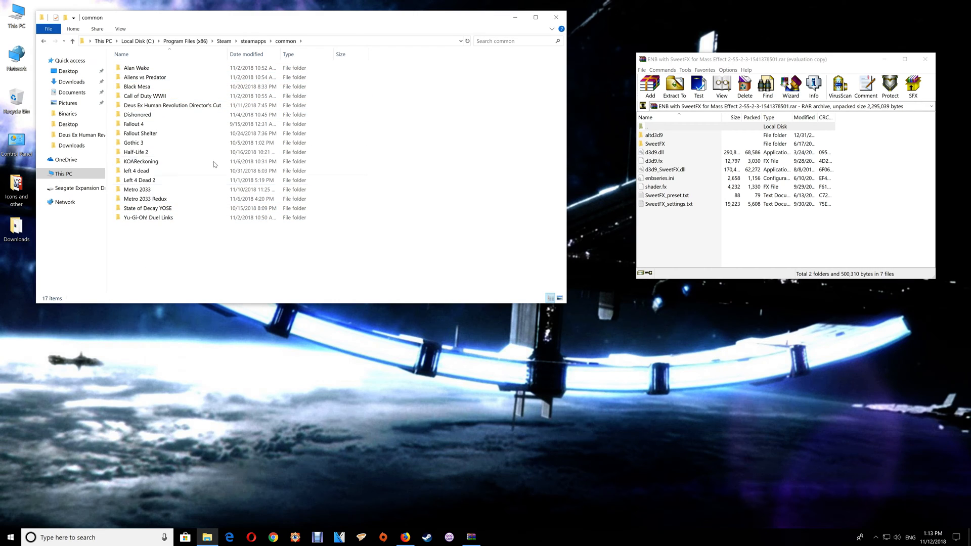
pyautogui.click(172, 105)
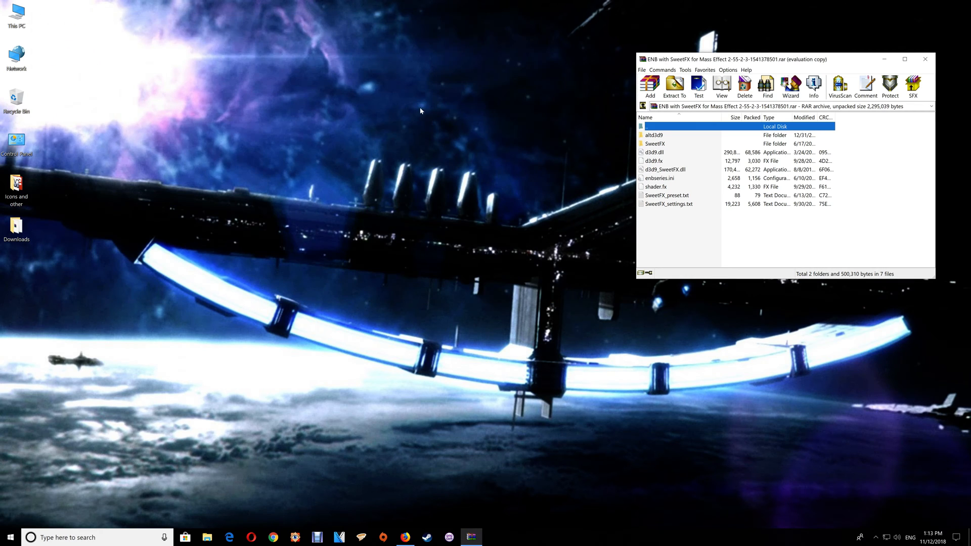
pyautogui.moveTo(208, 117)
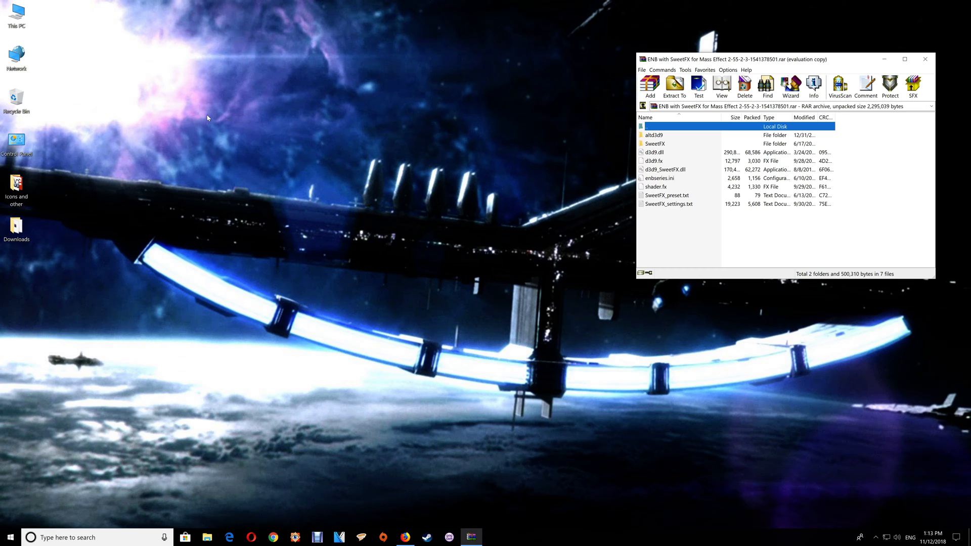
pyautogui.moveTo(82, 24)
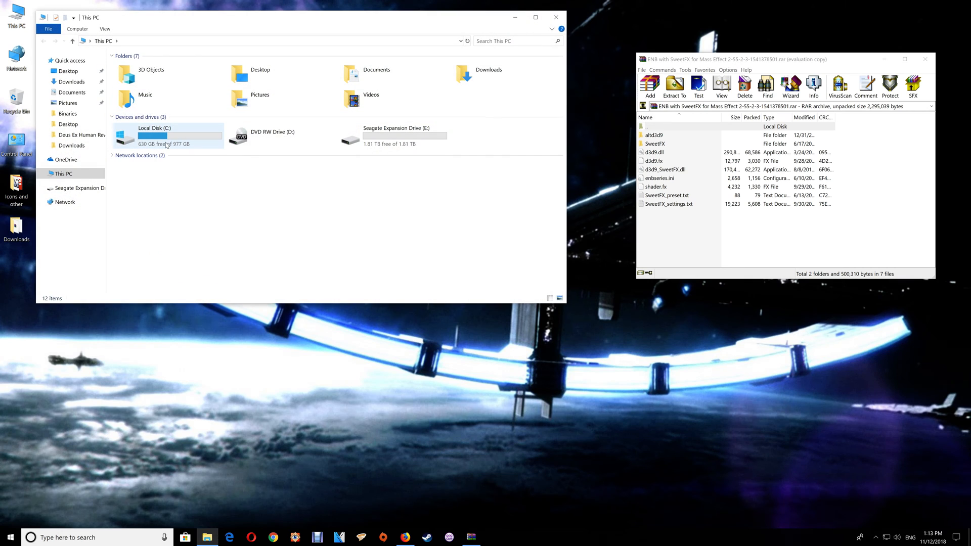
# Browse from C: through Program Files (x86) into the Origin Games folder
pyautogui.doubleClick(168, 135)
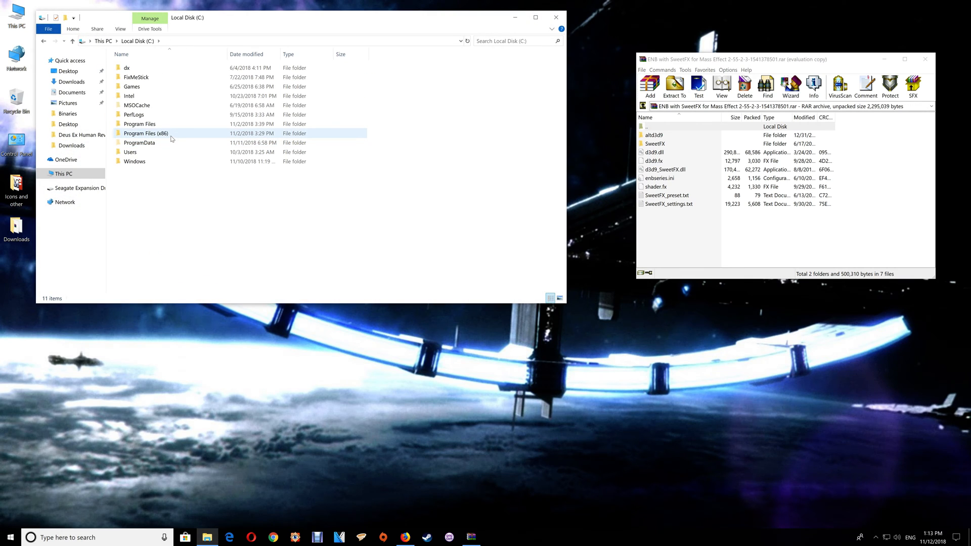
pyautogui.doubleClick(145, 134)
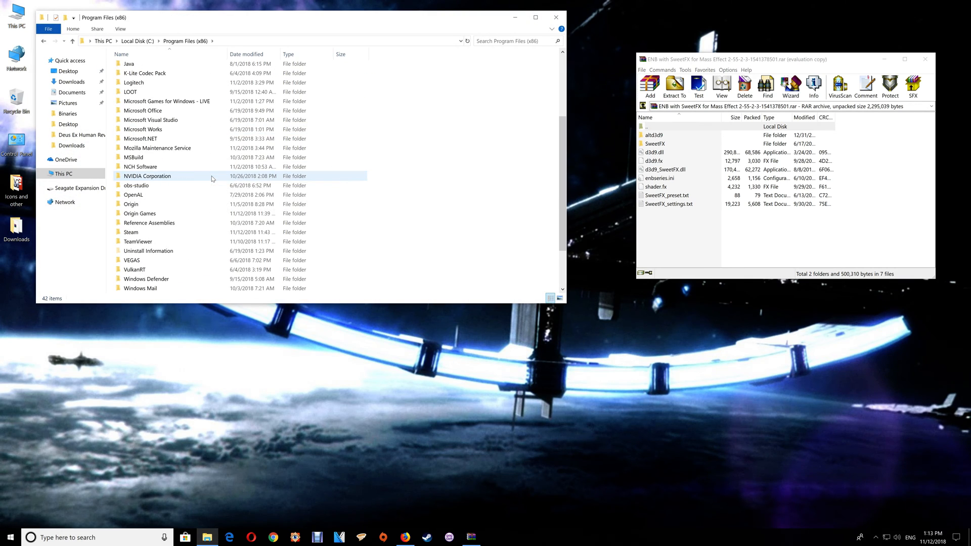
pyautogui.click(140, 213)
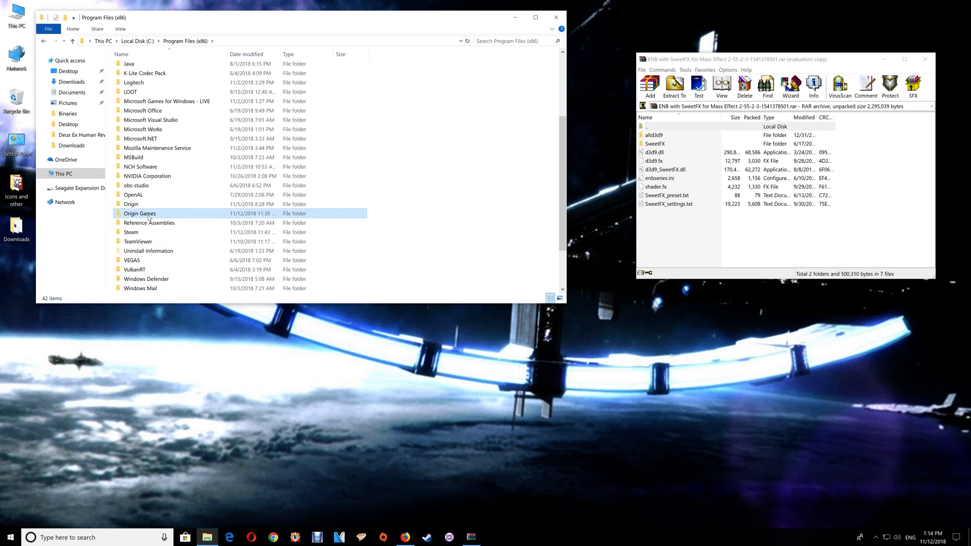
pyautogui.doubleClick(140, 213)
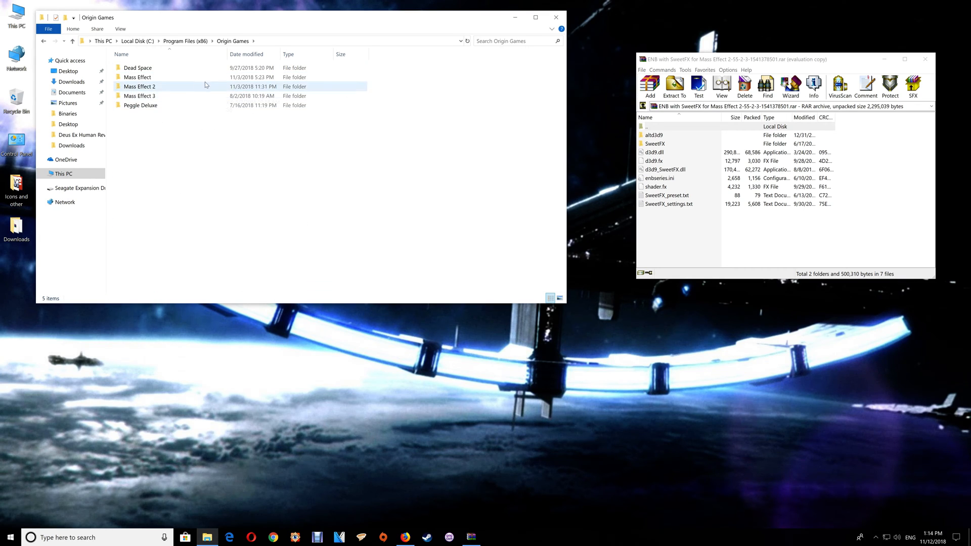
# Open Mass Effect 2's Binaries folder inside Origin Games
pyautogui.click(140, 96)
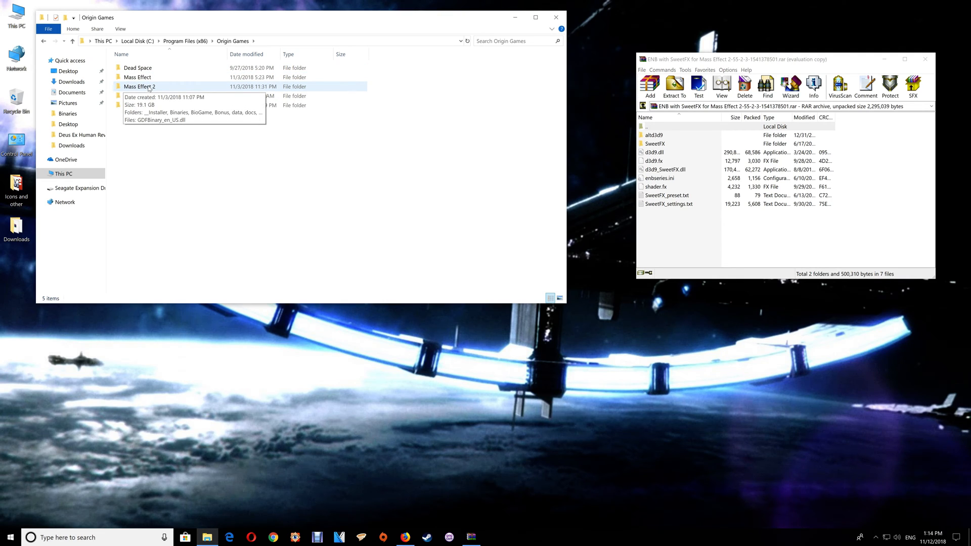
pyautogui.doubleClick(141, 87)
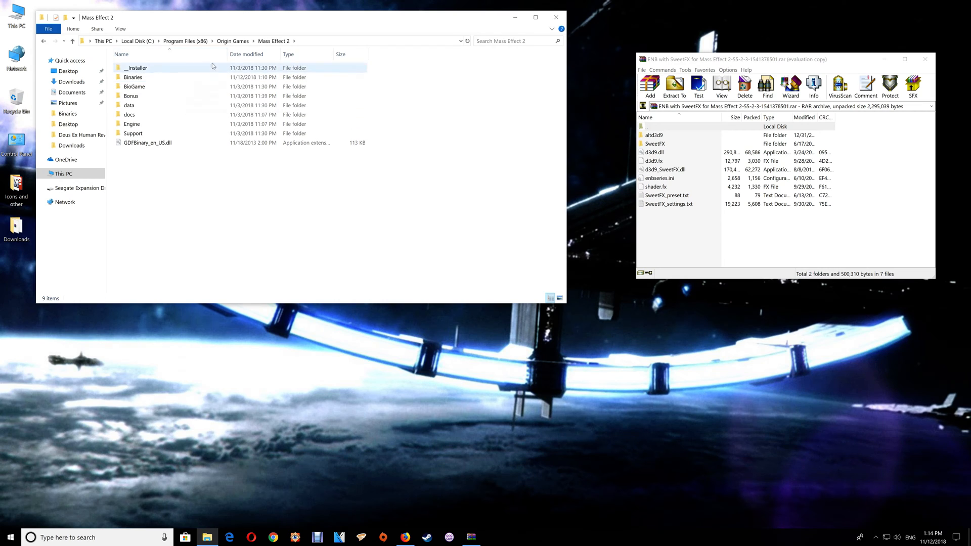
pyautogui.click(134, 77)
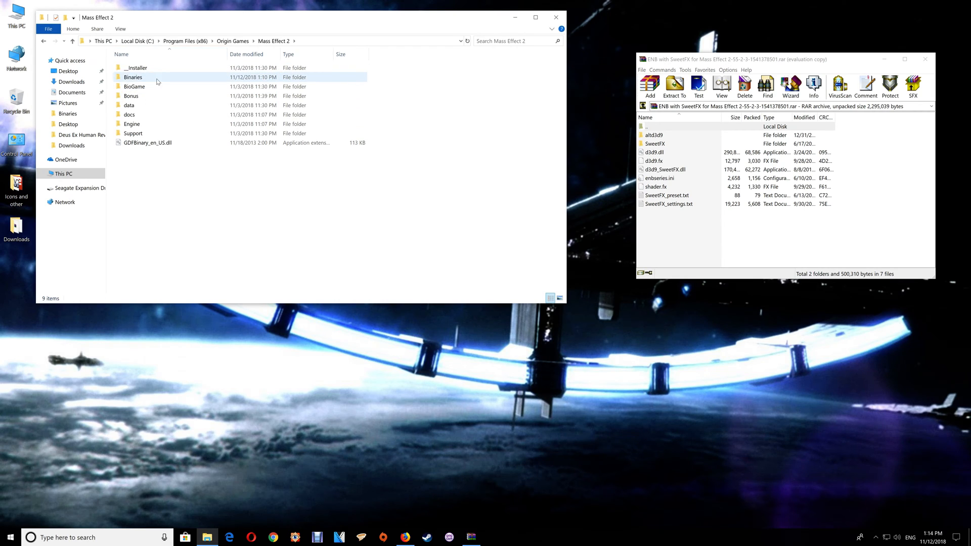
pyautogui.doubleClick(133, 77)
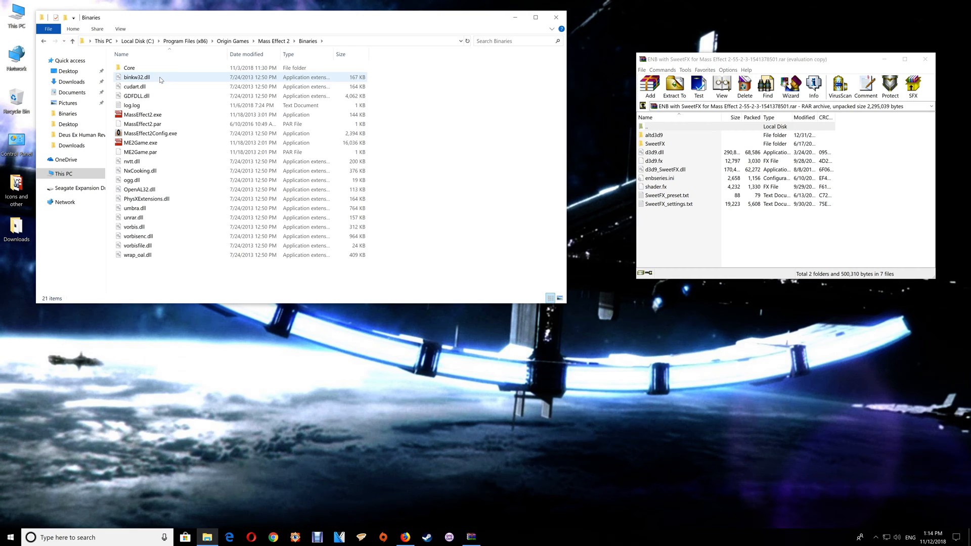
# Drag the archive's ENB and SweetFX files into the Binaries folder
pyautogui.click(140, 142)
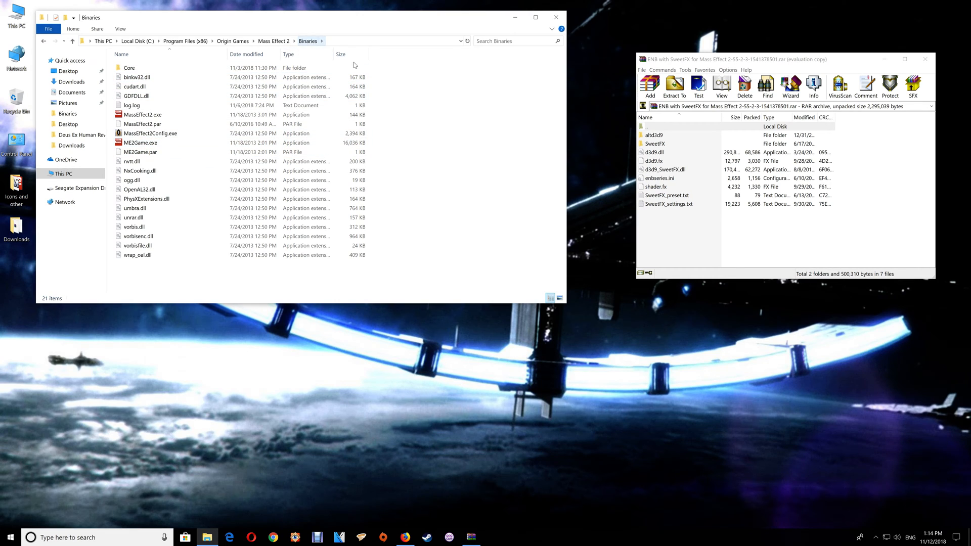
pyautogui.moveTo(673, 228)
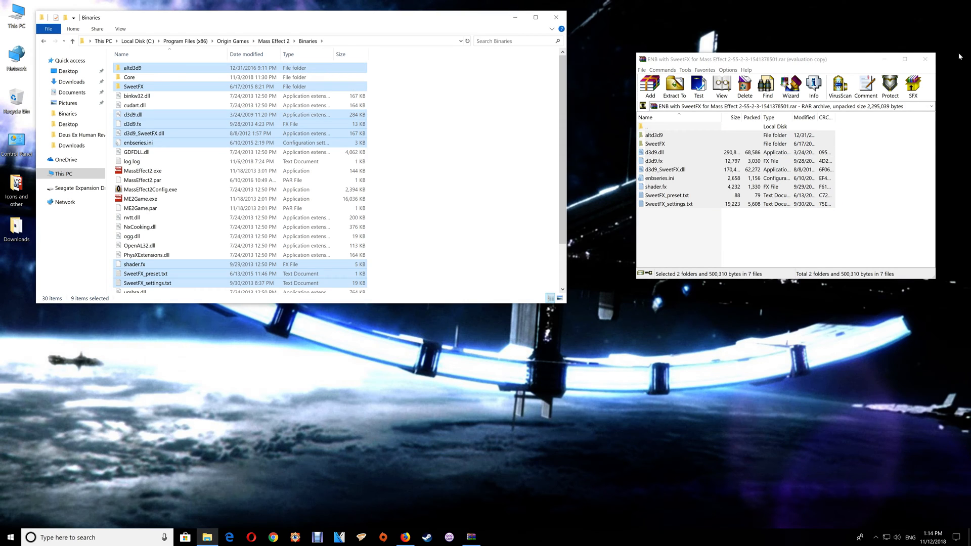
# Close WinRAR and browse into altd3d9's bp subfolder holding a single d3d9.dll
pyautogui.click(933, 58)
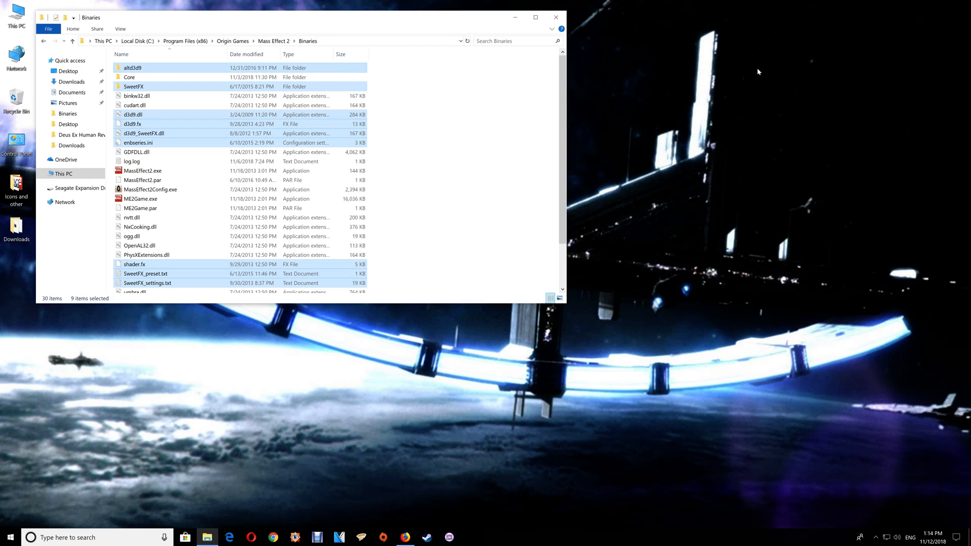
pyautogui.moveTo(490, 128)
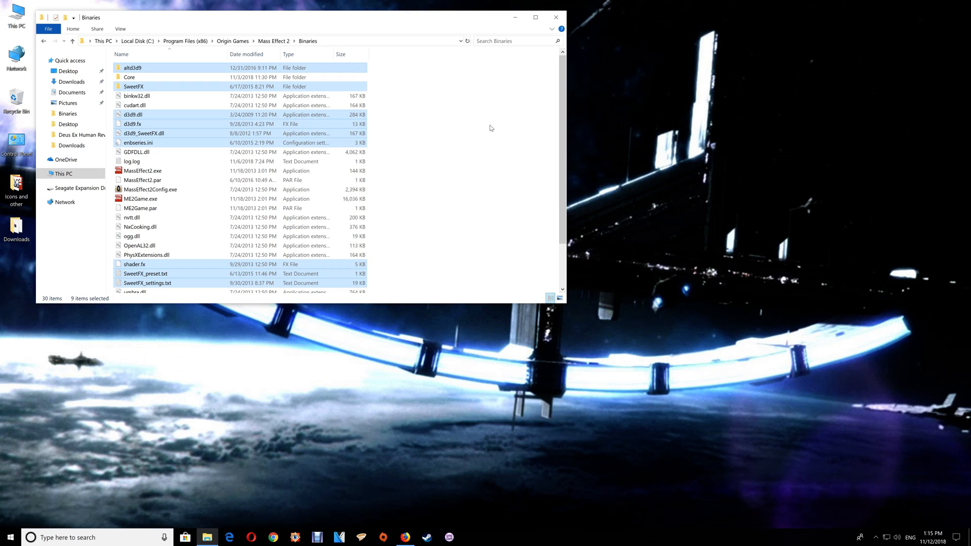
pyautogui.moveTo(405, 102)
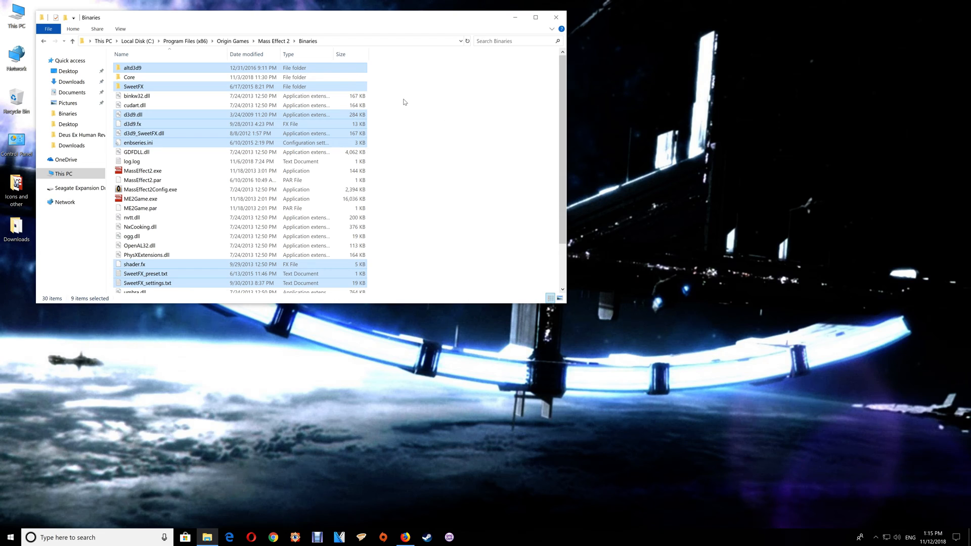
pyautogui.click(133, 68)
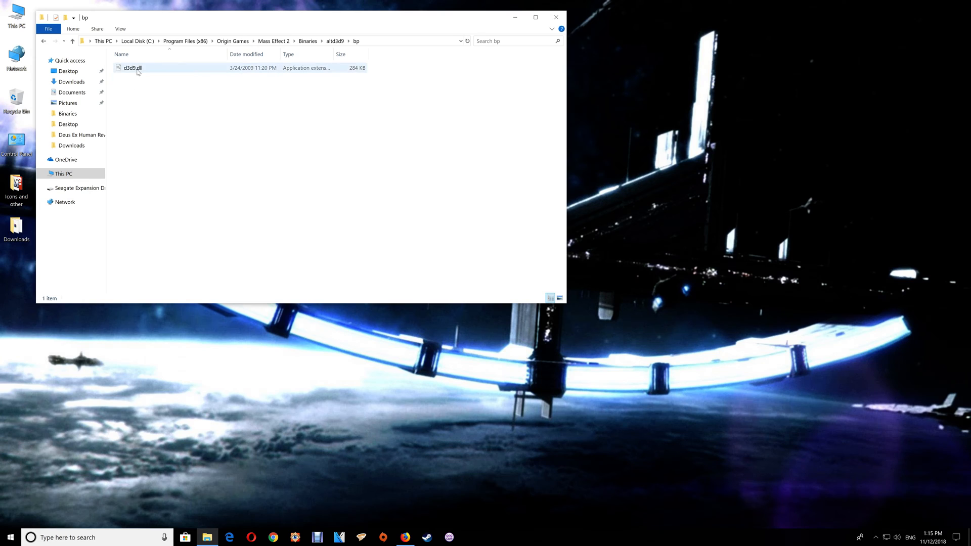
# Copy the d3d9.dll from altd3d9's blackmesa variant folder for the Binaries folder
pyautogui.click(43, 40)
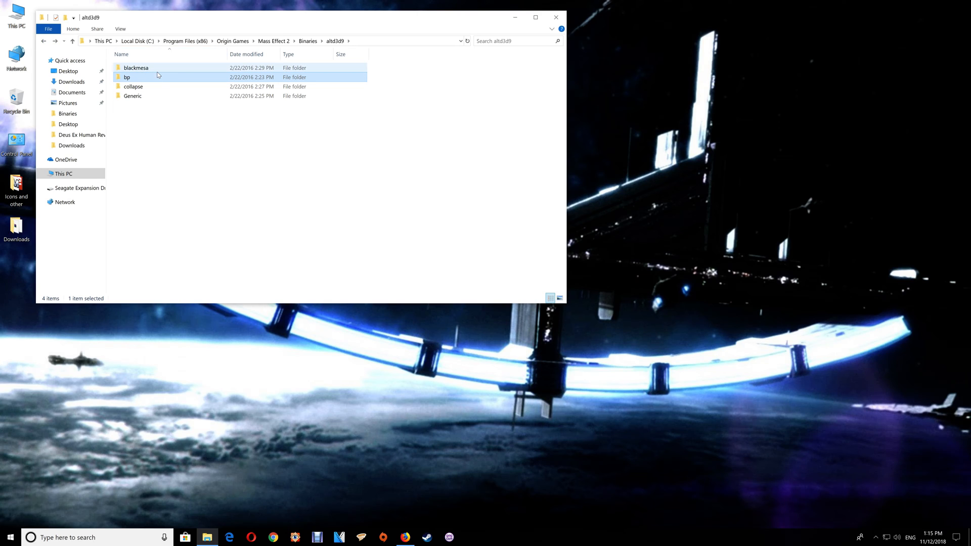
pyautogui.moveTo(158, 76)
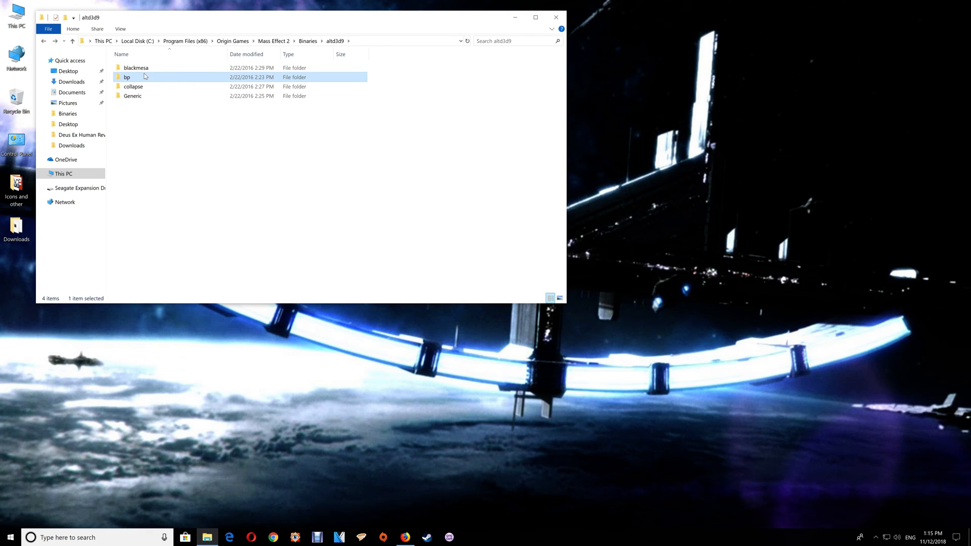
pyautogui.click(136, 67)
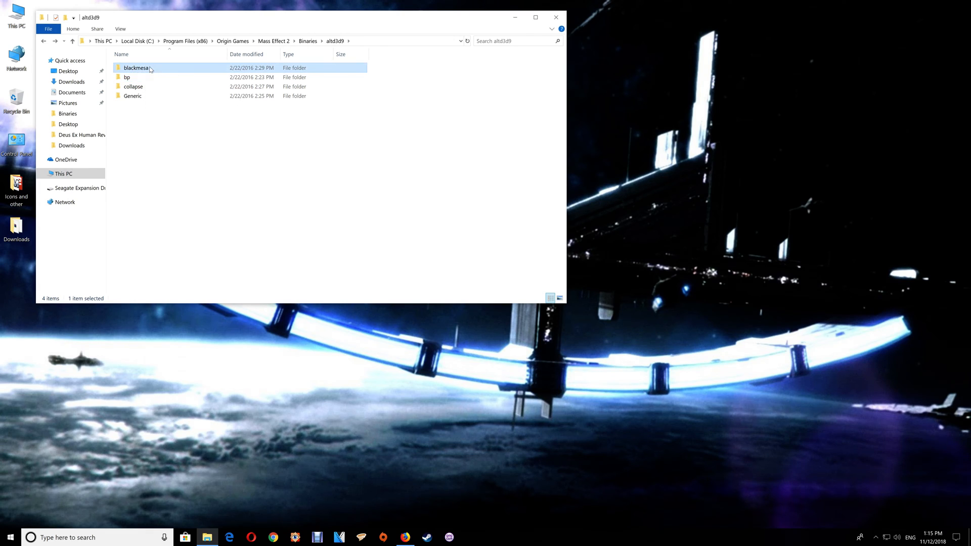
pyautogui.doubleClick(136, 68)
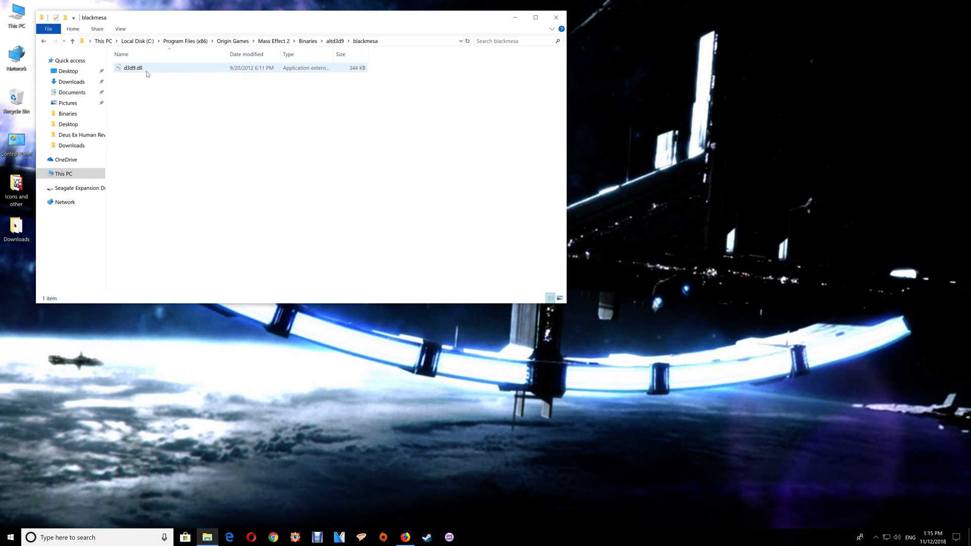
pyautogui.rightClick(149, 74)
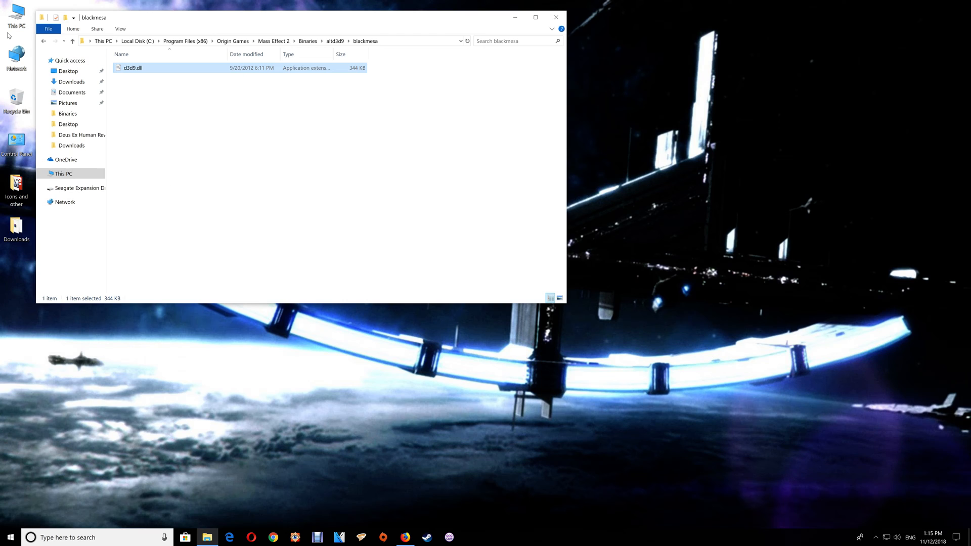
pyautogui.click(42, 41)
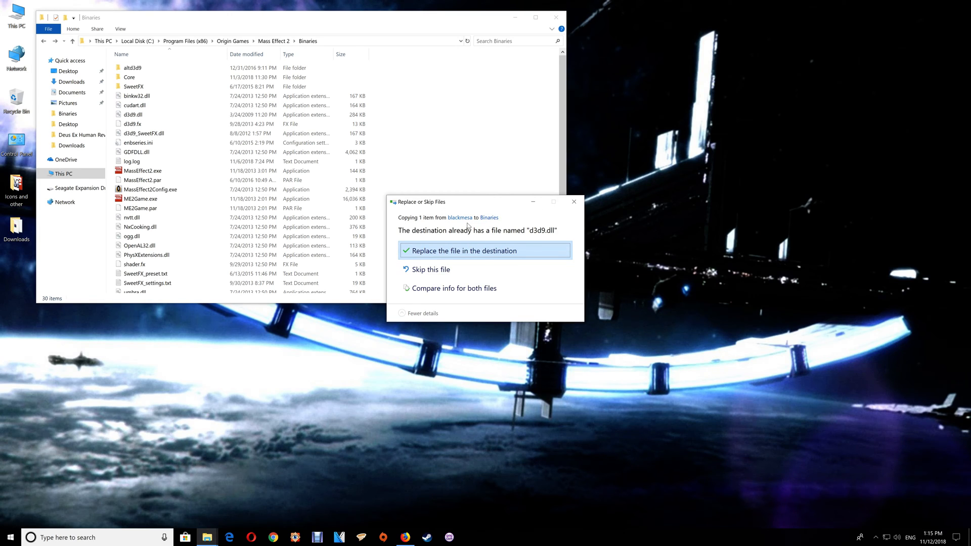
# Overwrite the existing d3d9.dll in Binaries, then browse the altd3d9 bp and collapse variant folders
pyautogui.click(464, 251)
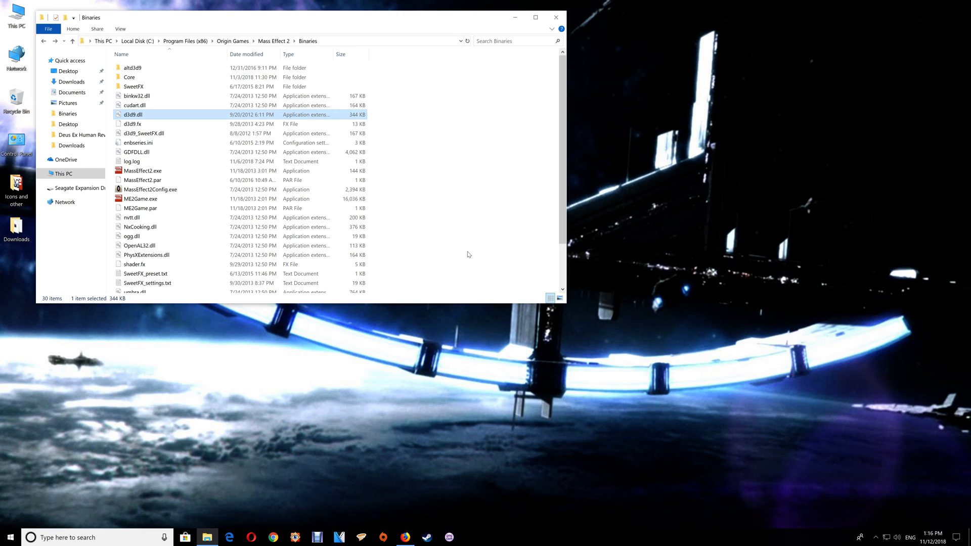
pyautogui.moveTo(174, 73)
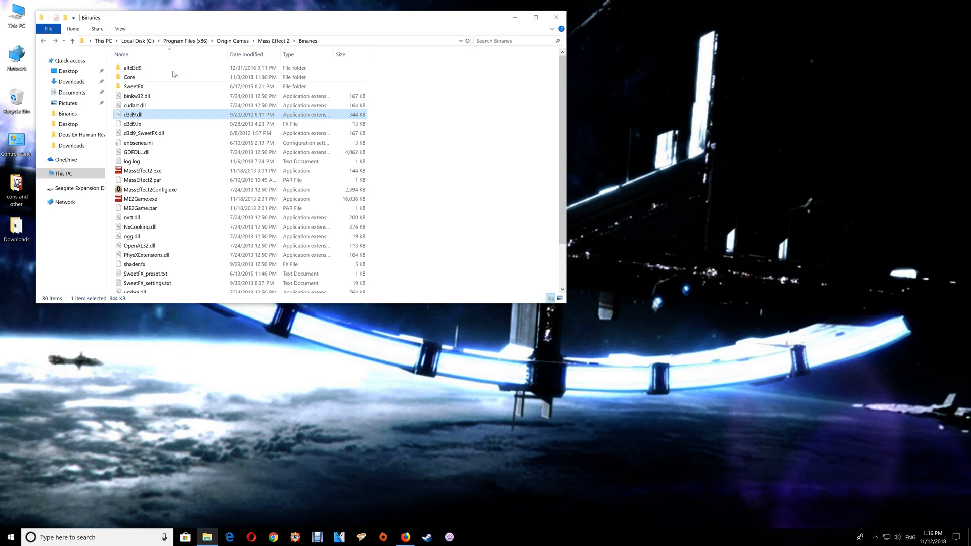
pyautogui.doubleClick(131, 68)
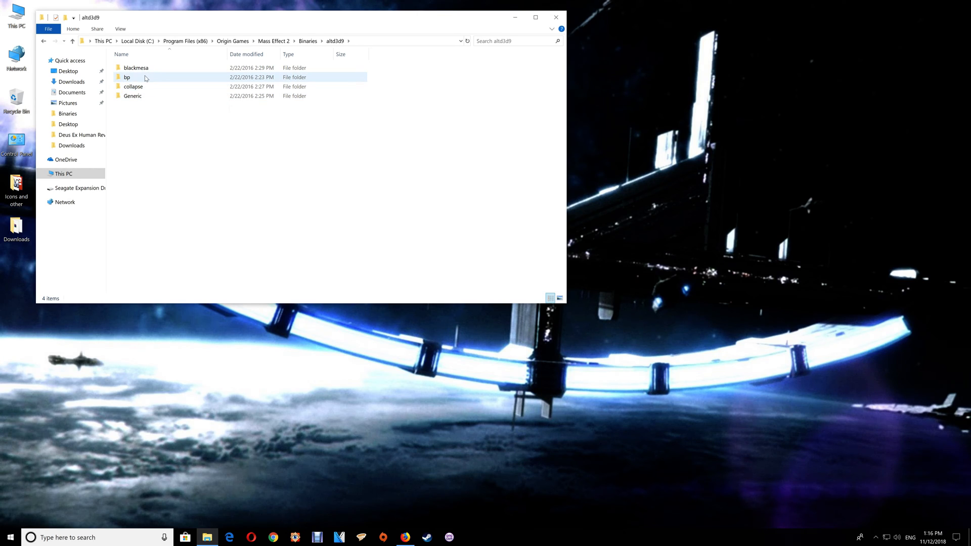
pyautogui.click(133, 86)
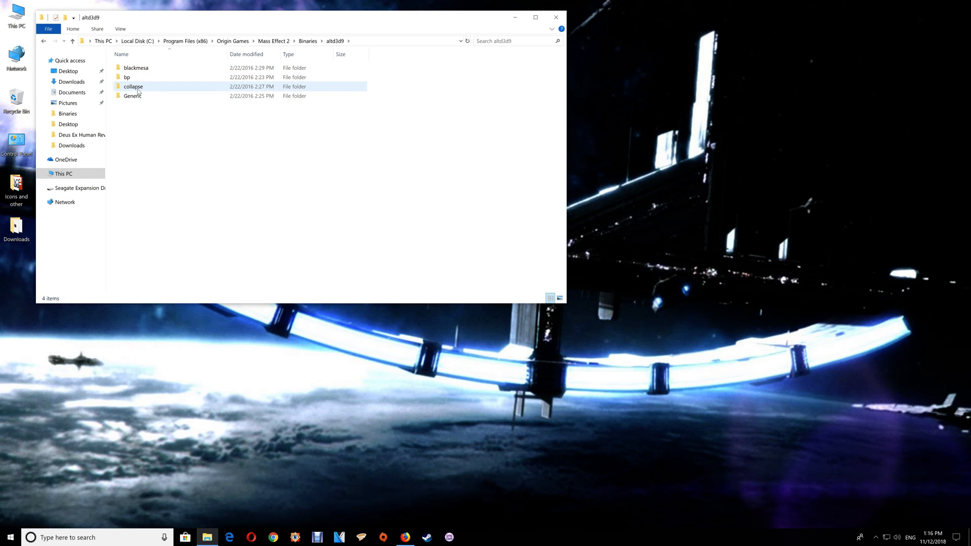
pyautogui.click(43, 42)
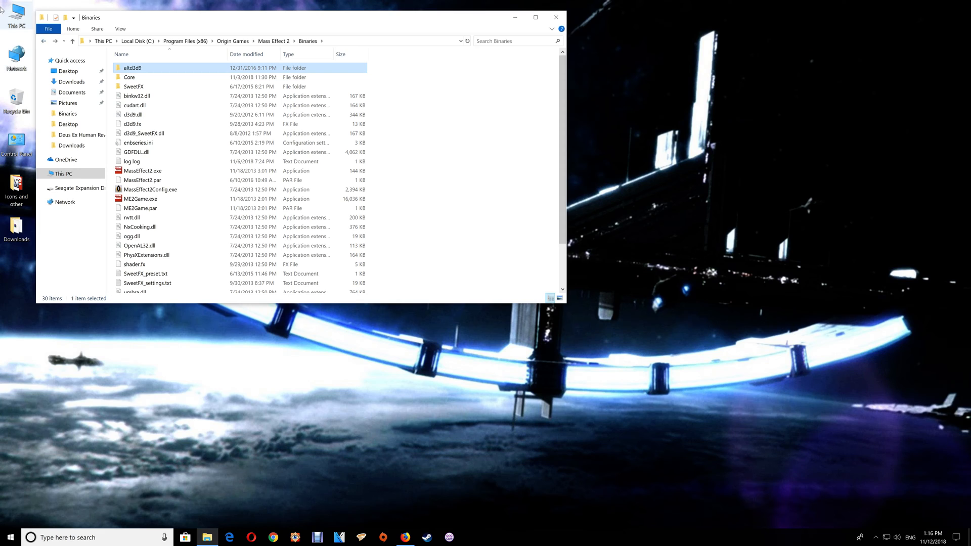
pyautogui.moveTo(133, 87)
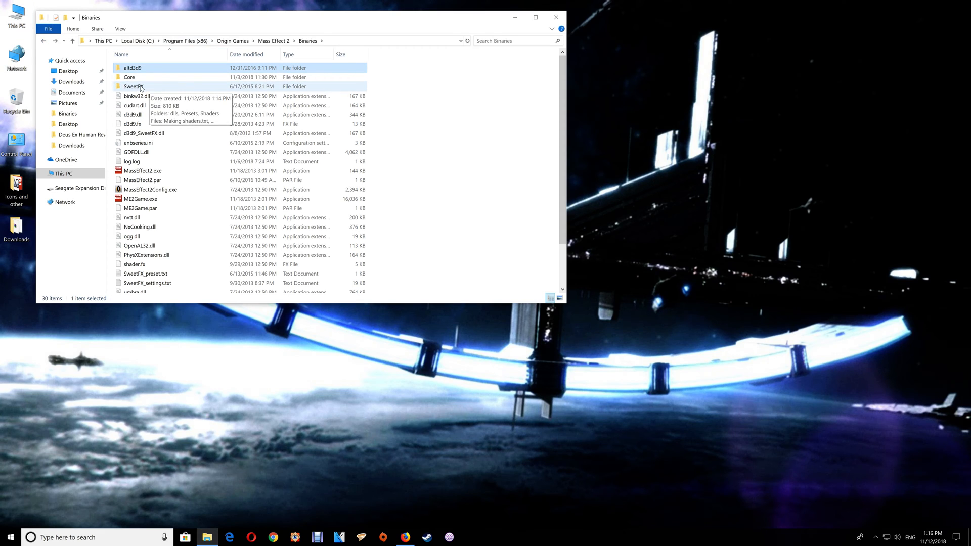
pyautogui.doubleClick(134, 86)
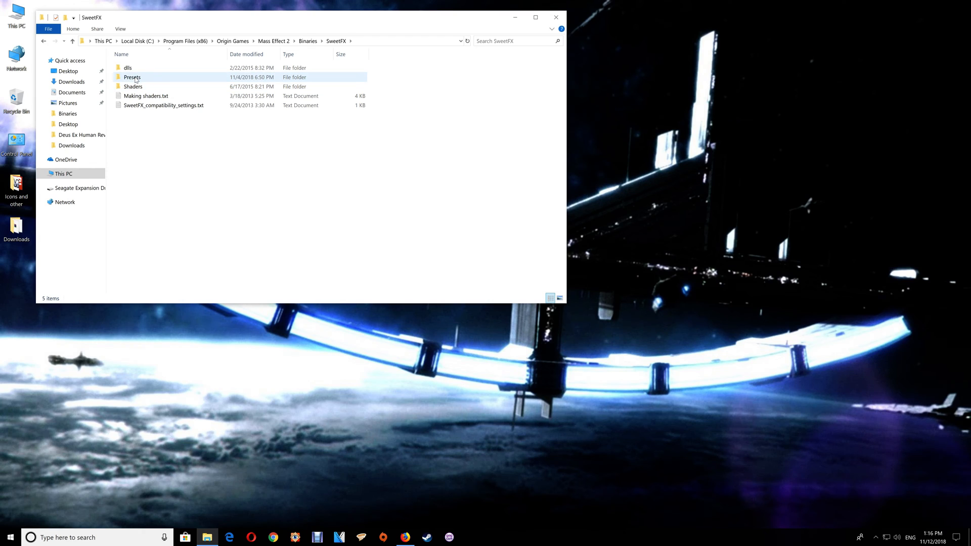
pyautogui.doubleClick(132, 77)
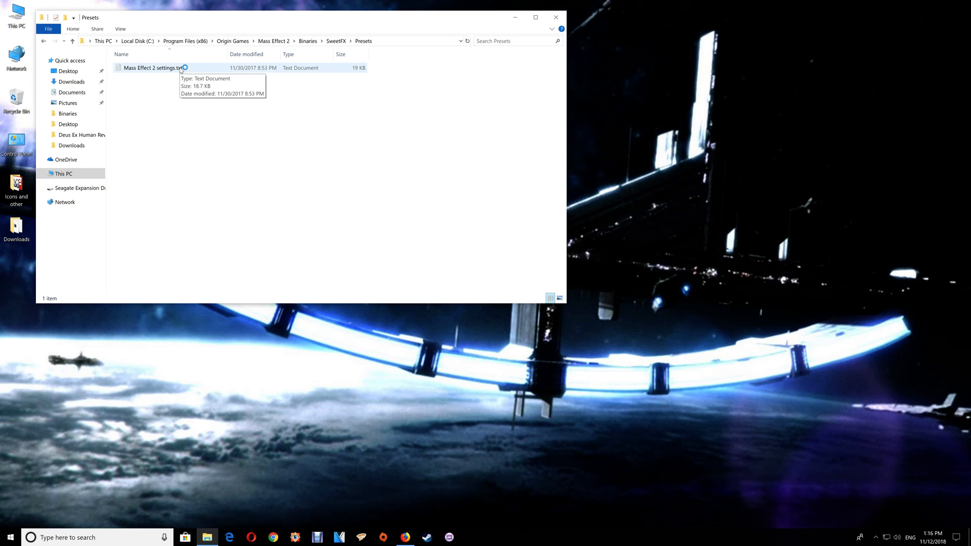
pyautogui.doubleClick(147, 67)
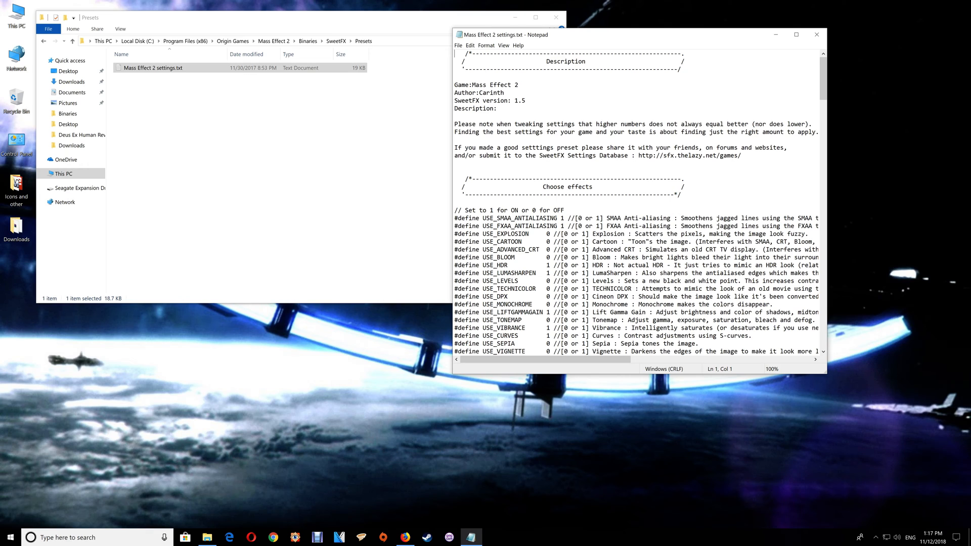
pyautogui.click(816, 35)
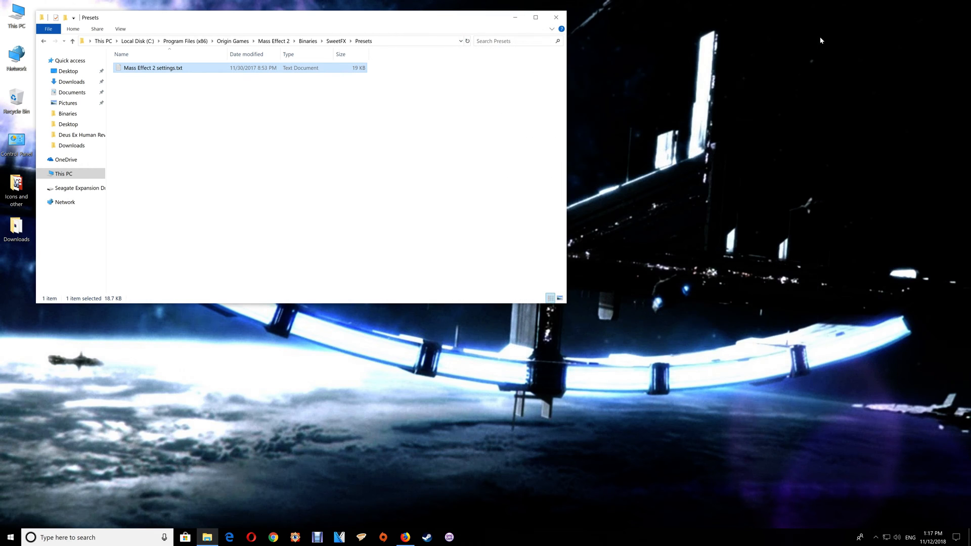
pyautogui.moveTo(380, 79)
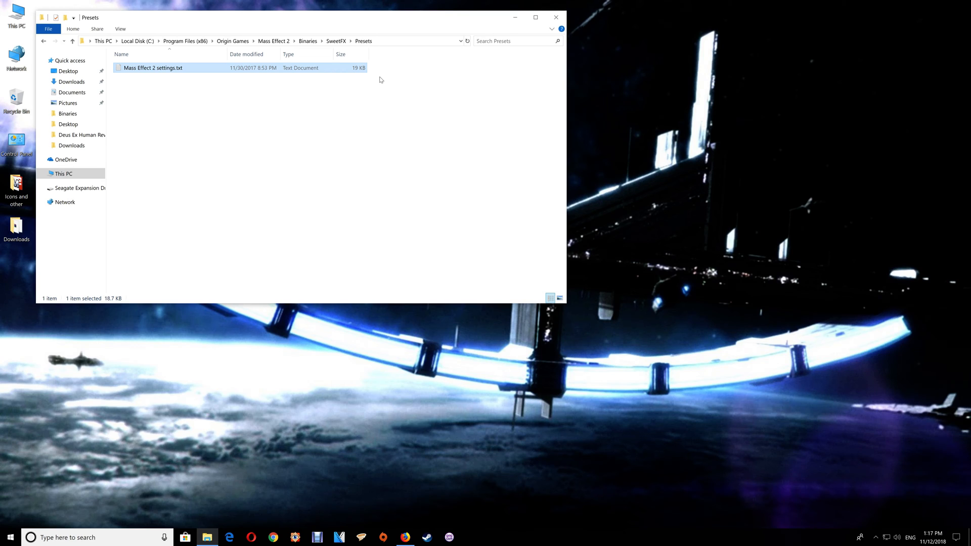
pyautogui.moveTo(182, 75)
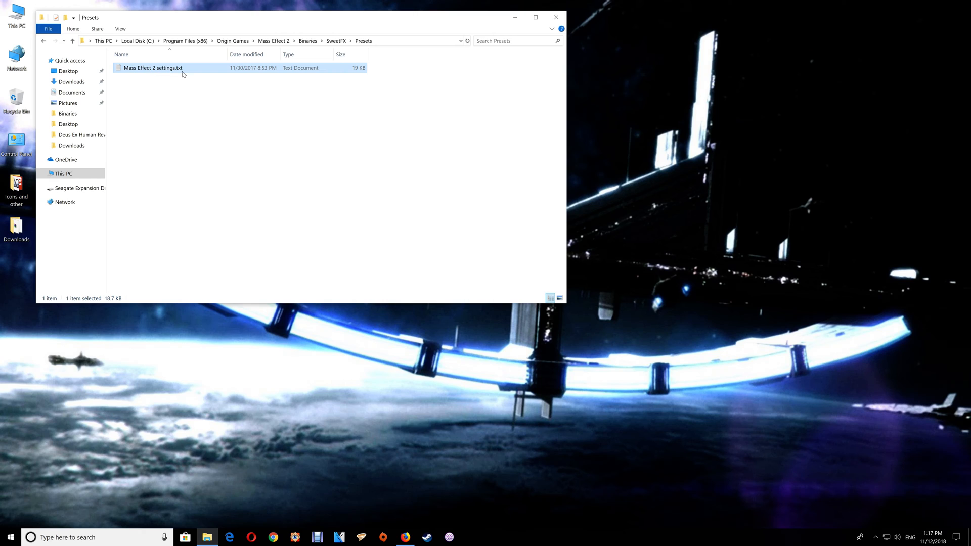
pyautogui.moveTo(181, 74)
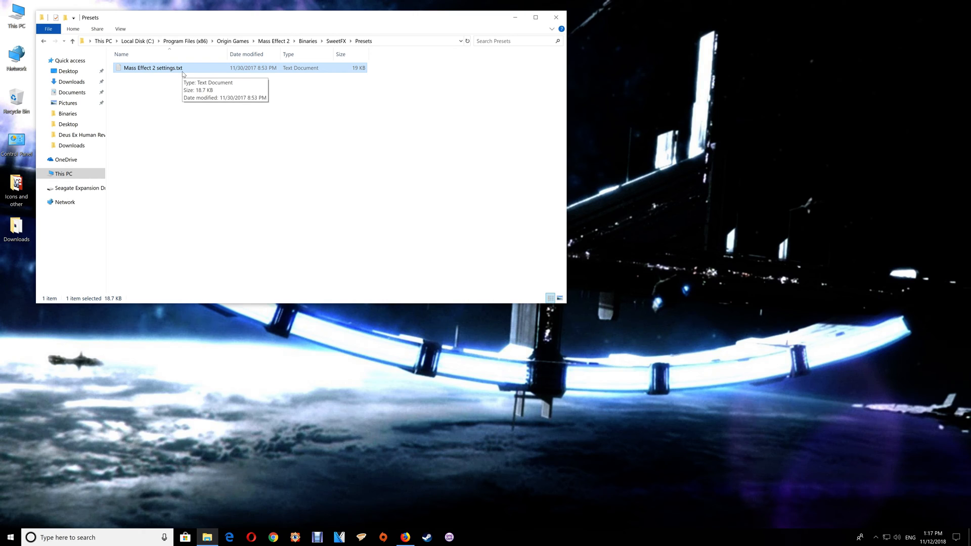
pyautogui.moveTo(87, 65)
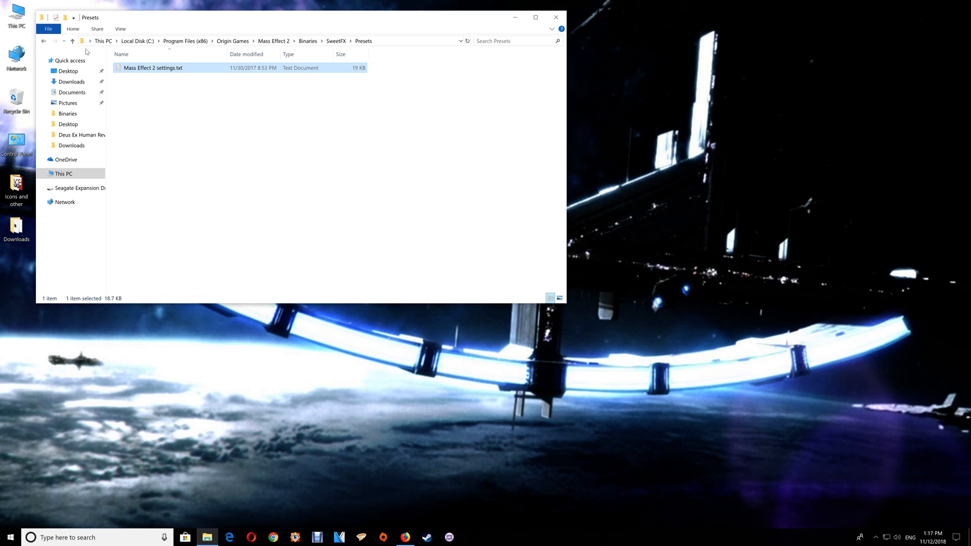
pyautogui.moveTo(182, 70)
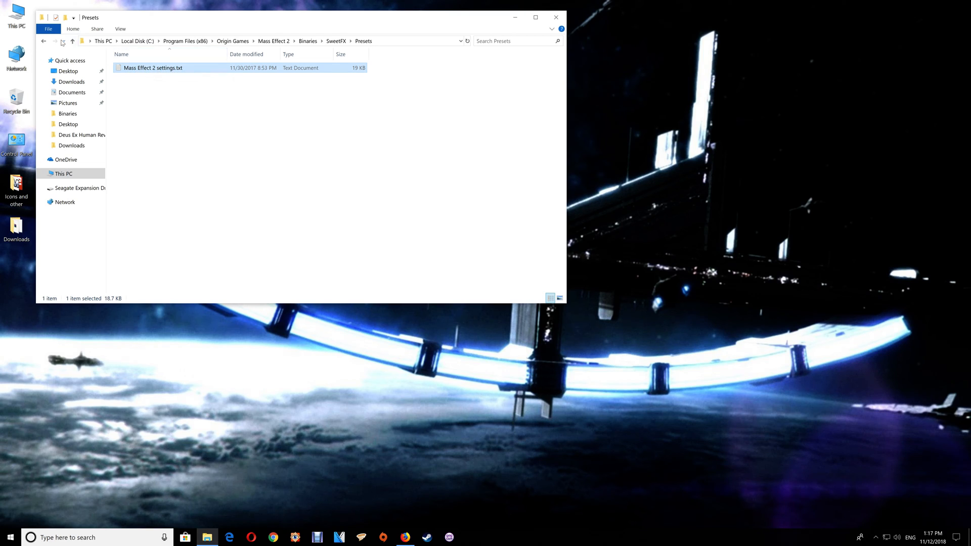
# Browse from Binaries into the SweetFX Presets folder and look over its contents
pyautogui.click(64, 40)
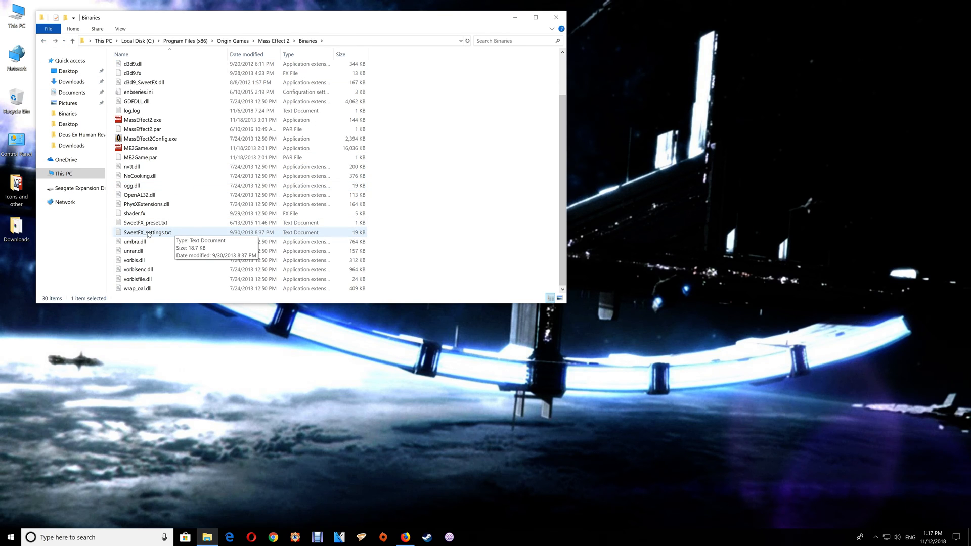
pyautogui.moveTo(176, 232)
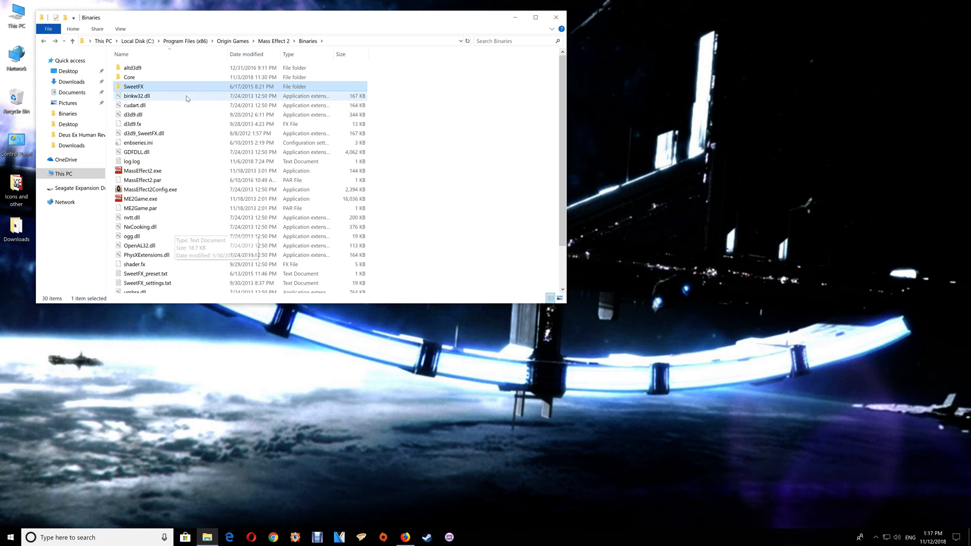
pyautogui.doubleClick(133, 87)
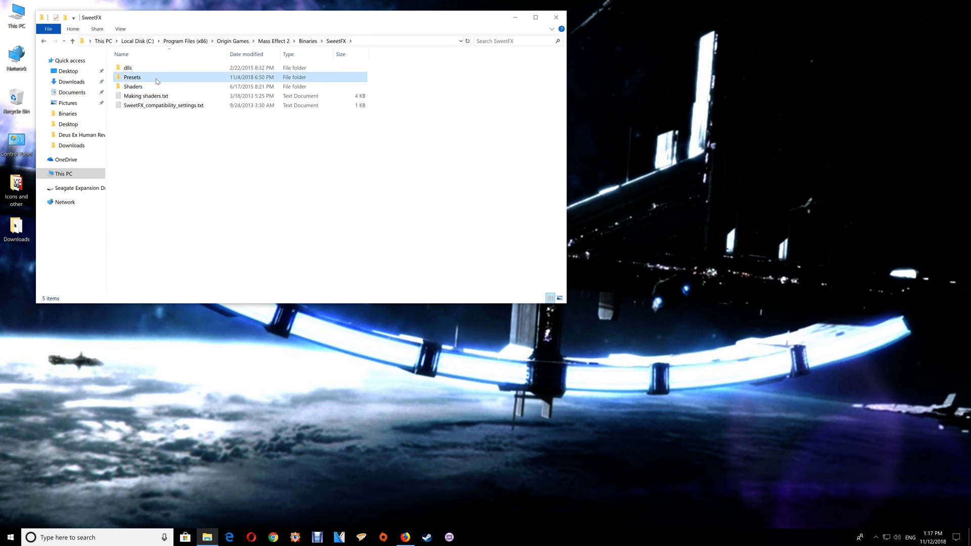
pyautogui.doubleClick(132, 76)
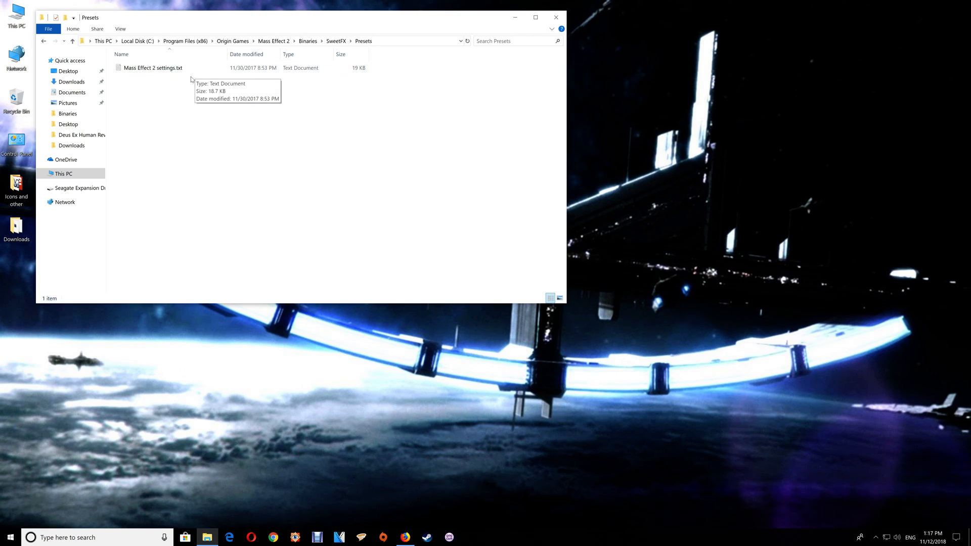
pyautogui.moveTo(171, 95)
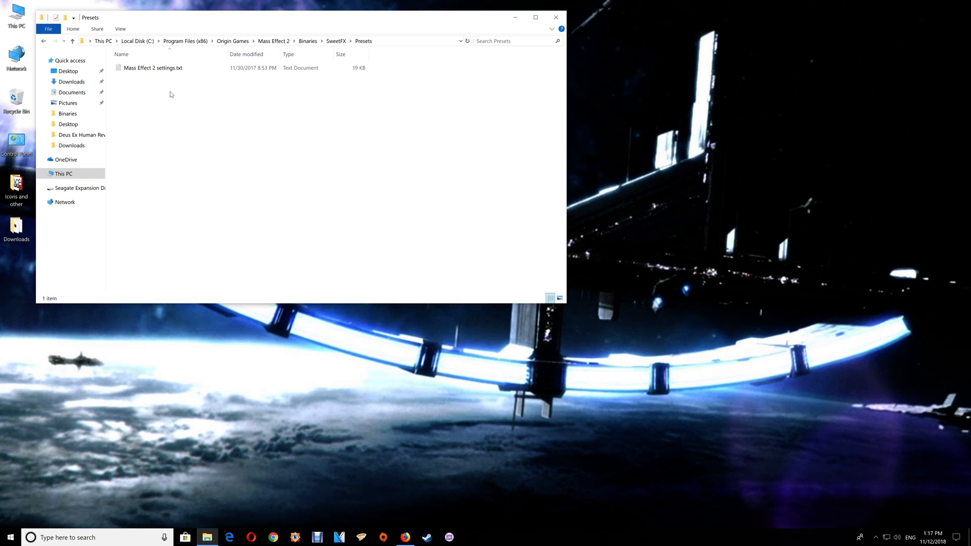
pyautogui.moveTo(151, 71)
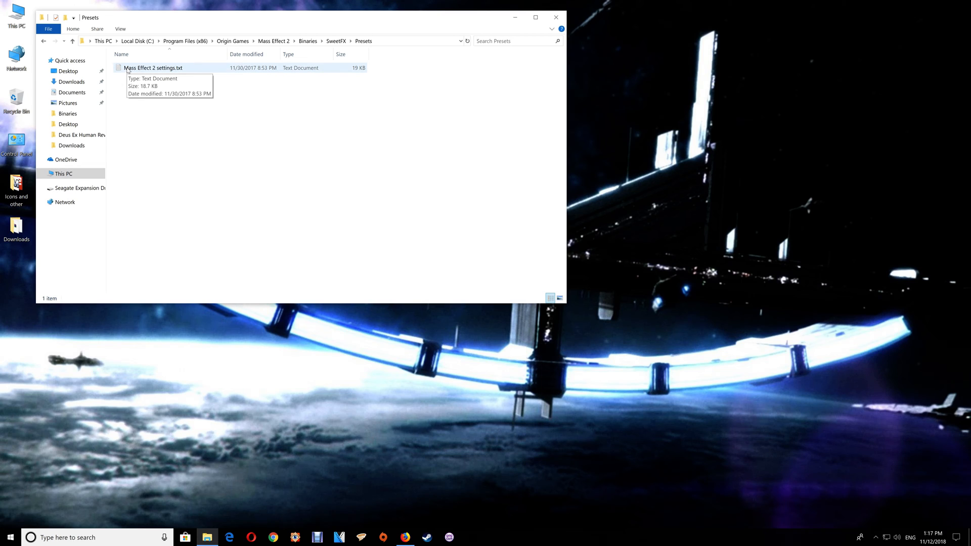
pyautogui.moveTo(182, 72)
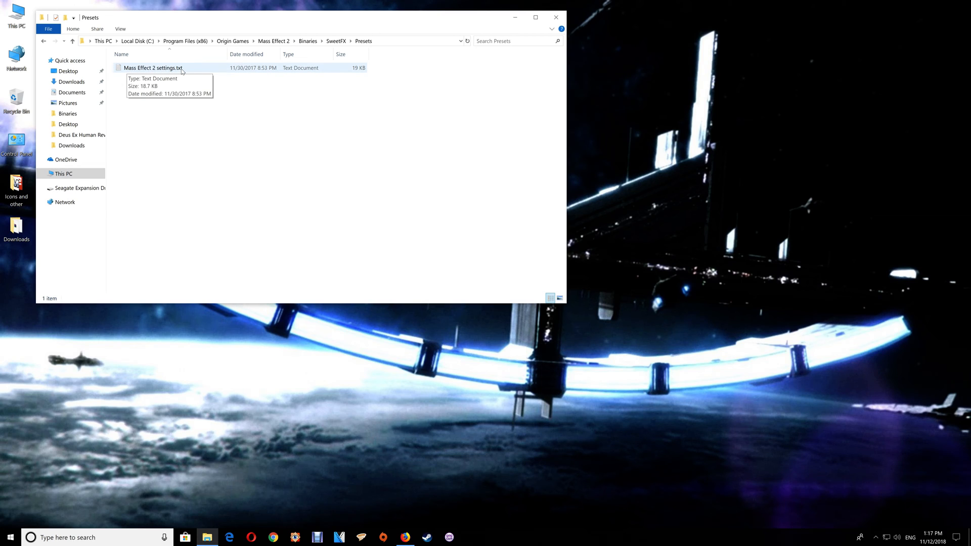
pyautogui.moveTo(165, 85)
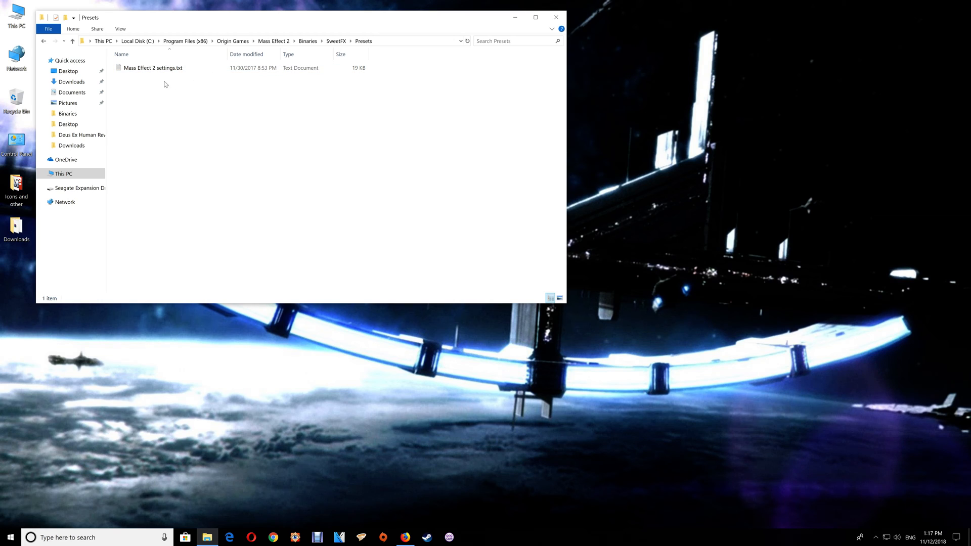
pyautogui.click(152, 67)
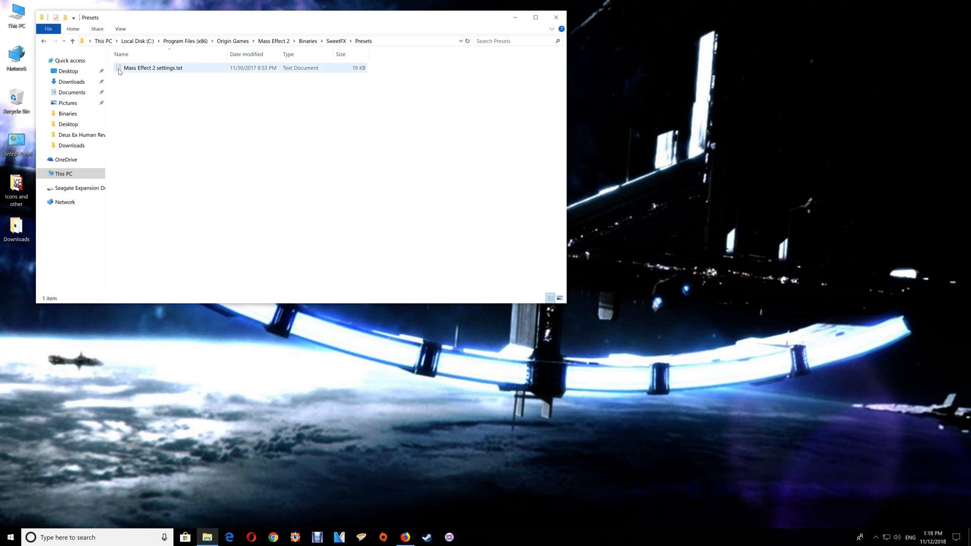
pyautogui.click(132, 93)
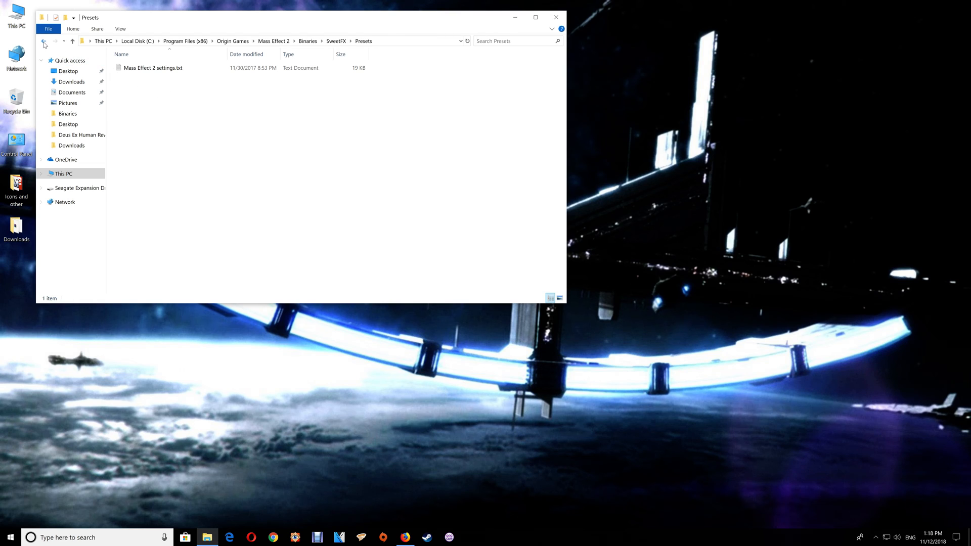
pyautogui.moveTo(44, 43)
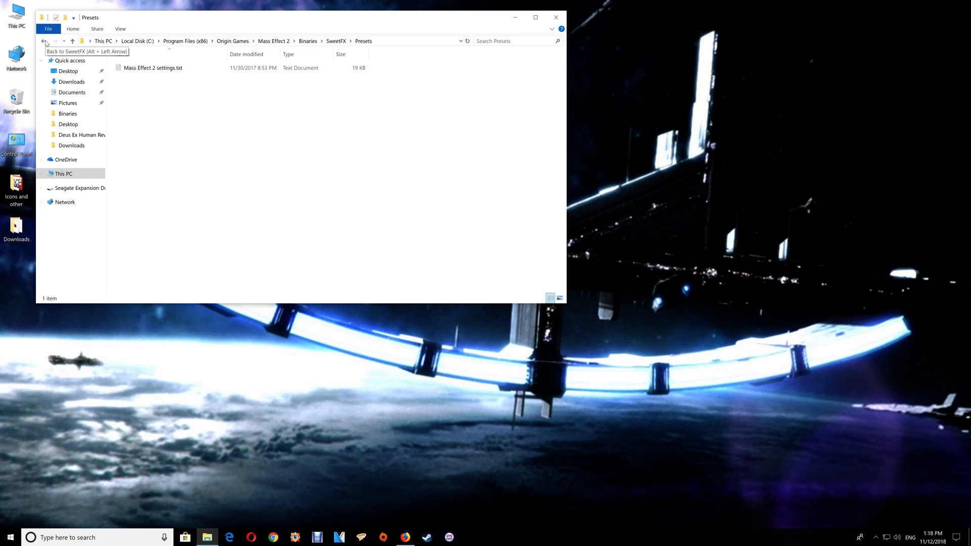
# Return to Binaries and open SweetFX_preset.txt in Notepad to check its contents
pyautogui.click(44, 38)
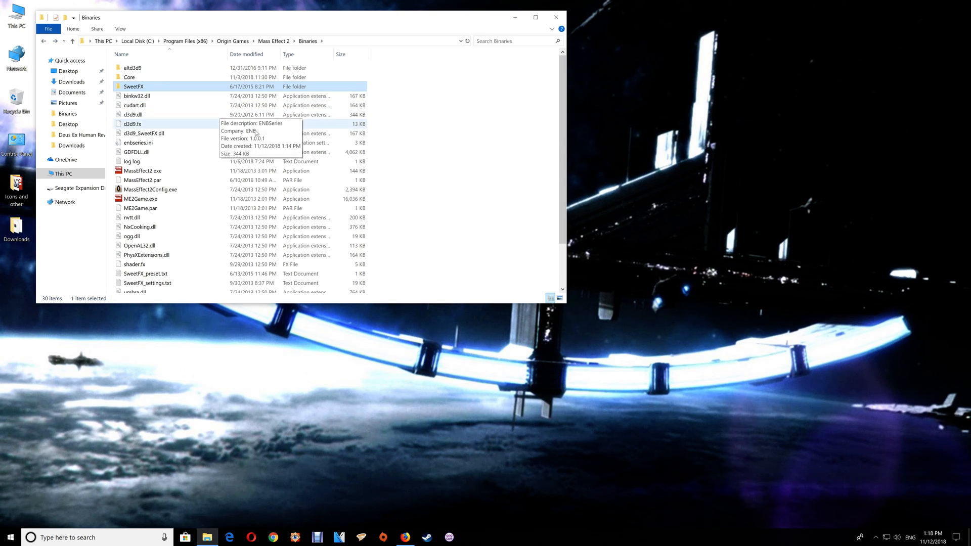
pyautogui.moveTo(117, 273)
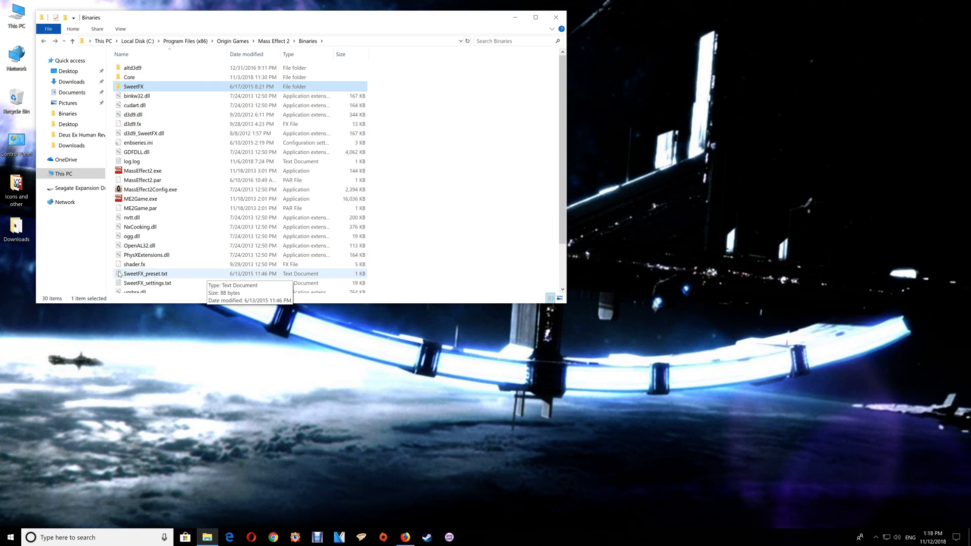
pyautogui.doubleClick(145, 273)
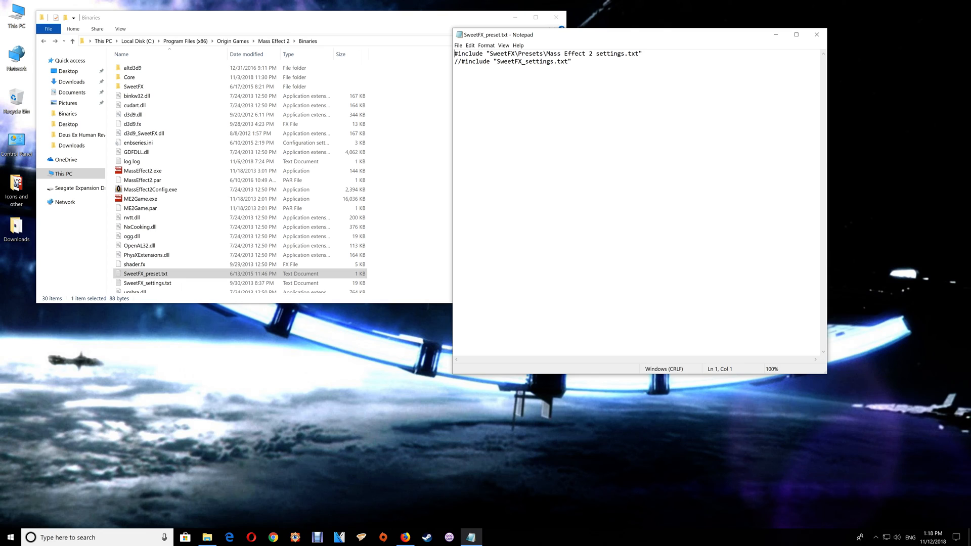
pyautogui.moveTo(719, 35)
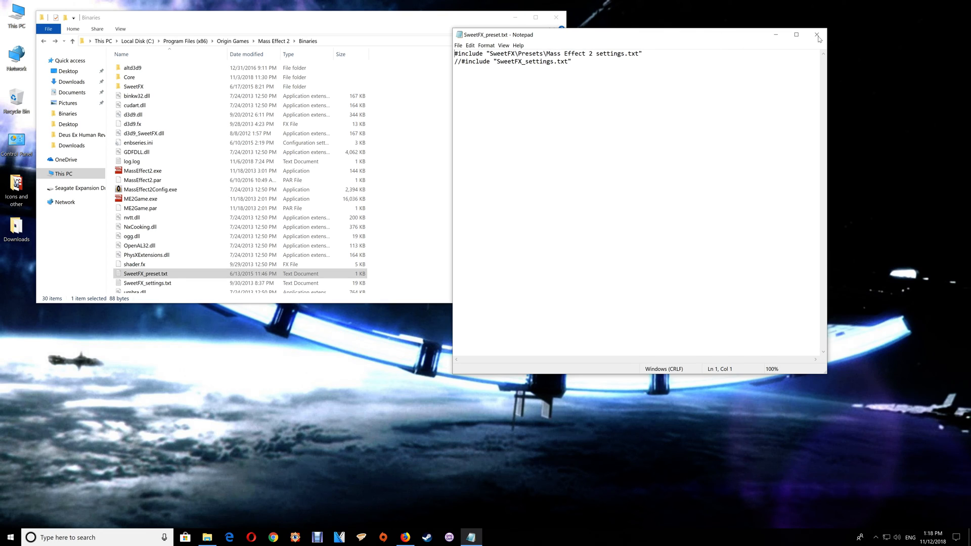
# Close SweetFX_preset.txt after confirming its #include line references the Mass Effect 2 preset
pyautogui.click(815, 34)
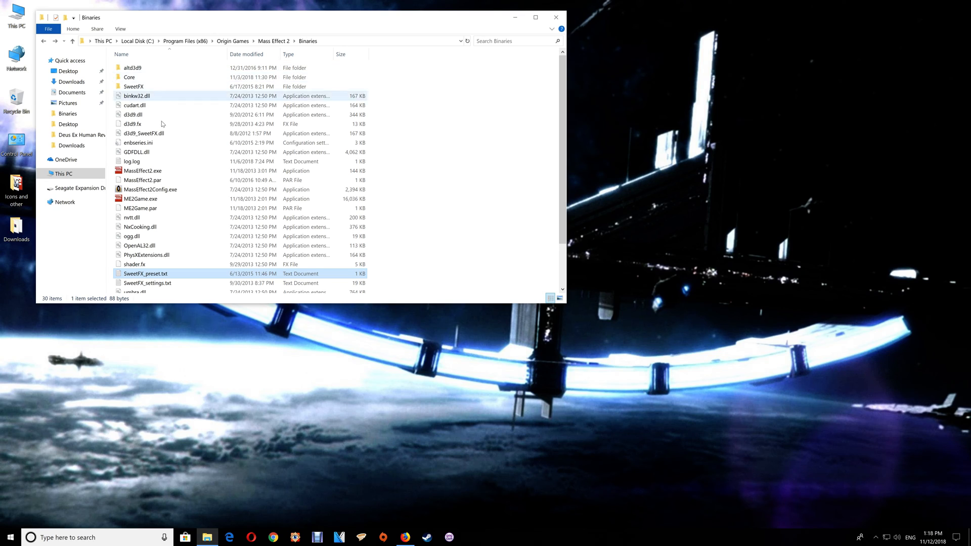
pyautogui.moveTo(136, 143)
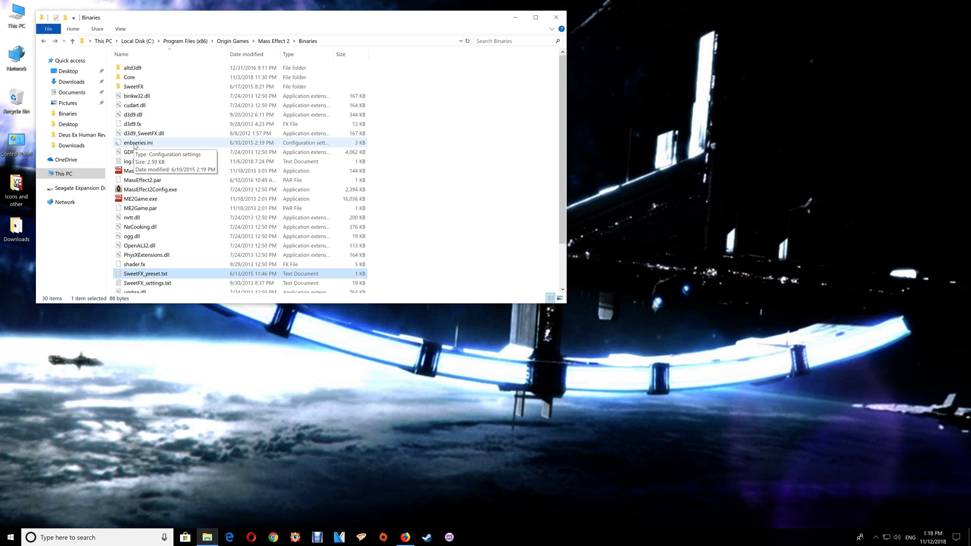
pyautogui.doubleClick(133, 143)
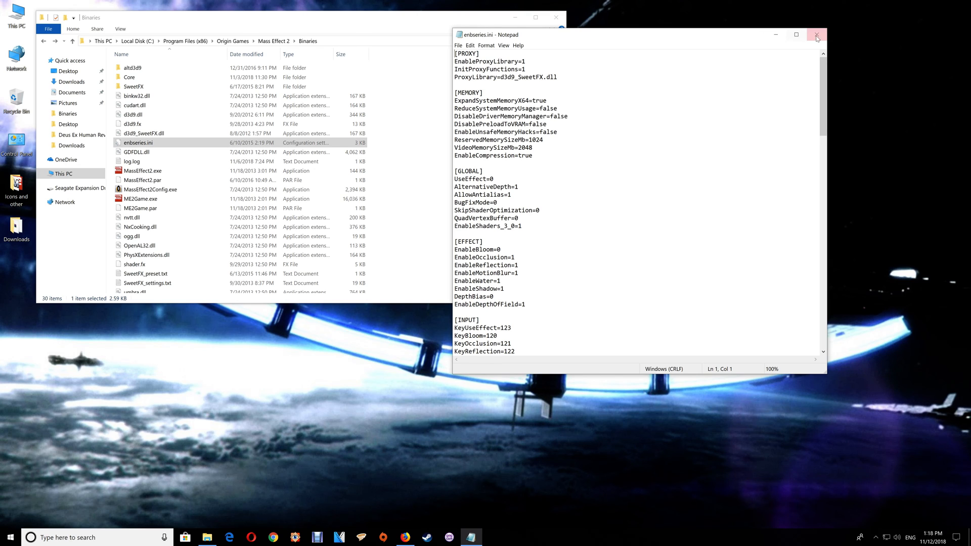
pyautogui.click(816, 34)
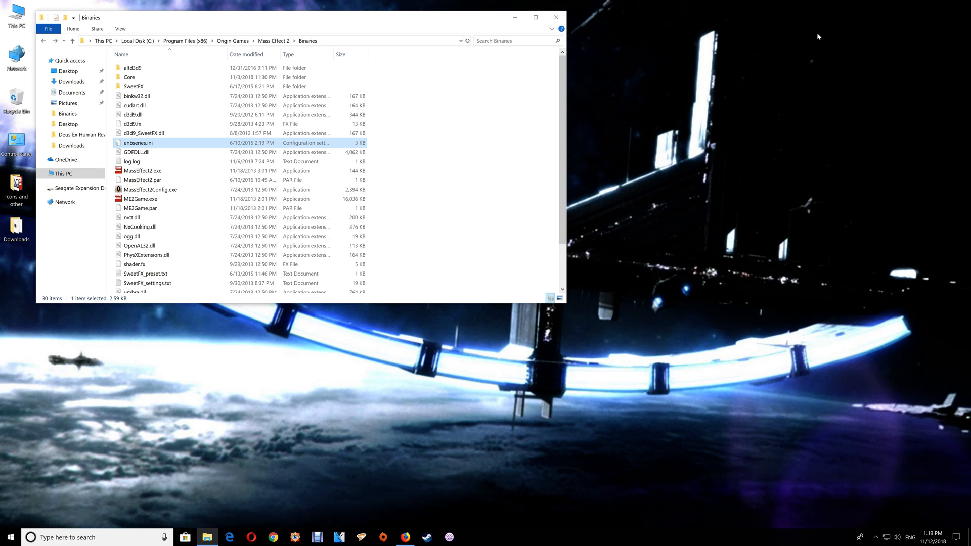
pyautogui.moveTo(556, 16)
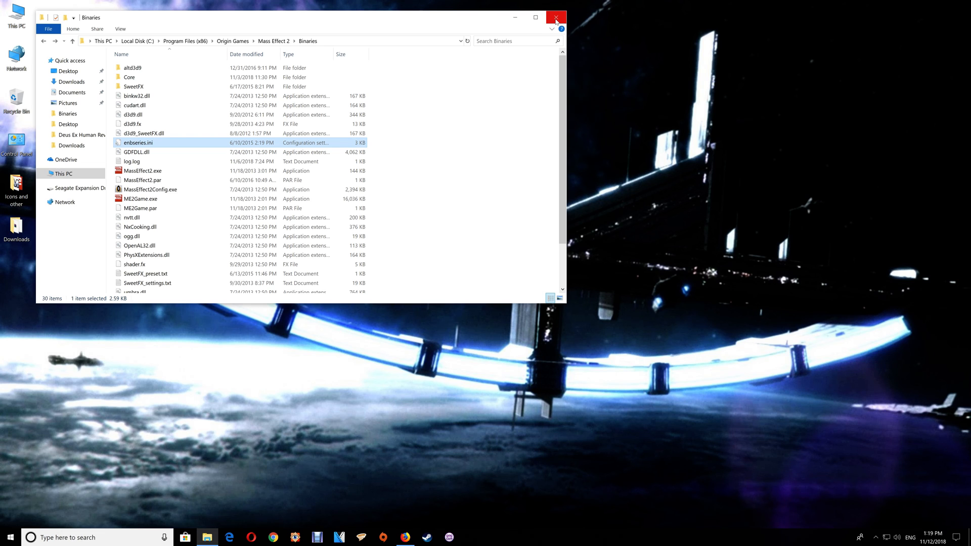
# Close the Binaries folder window, leaving the desktop showing
pyautogui.click(553, 16)
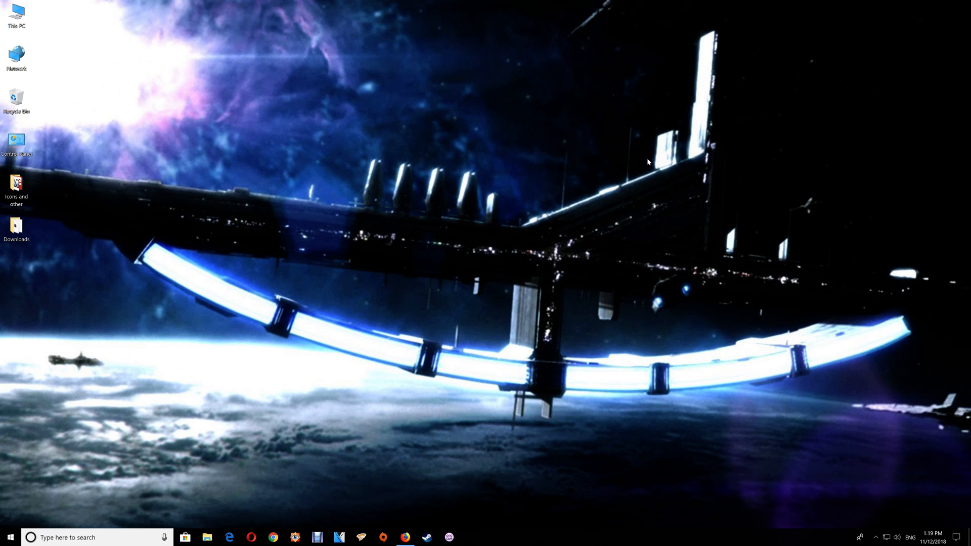